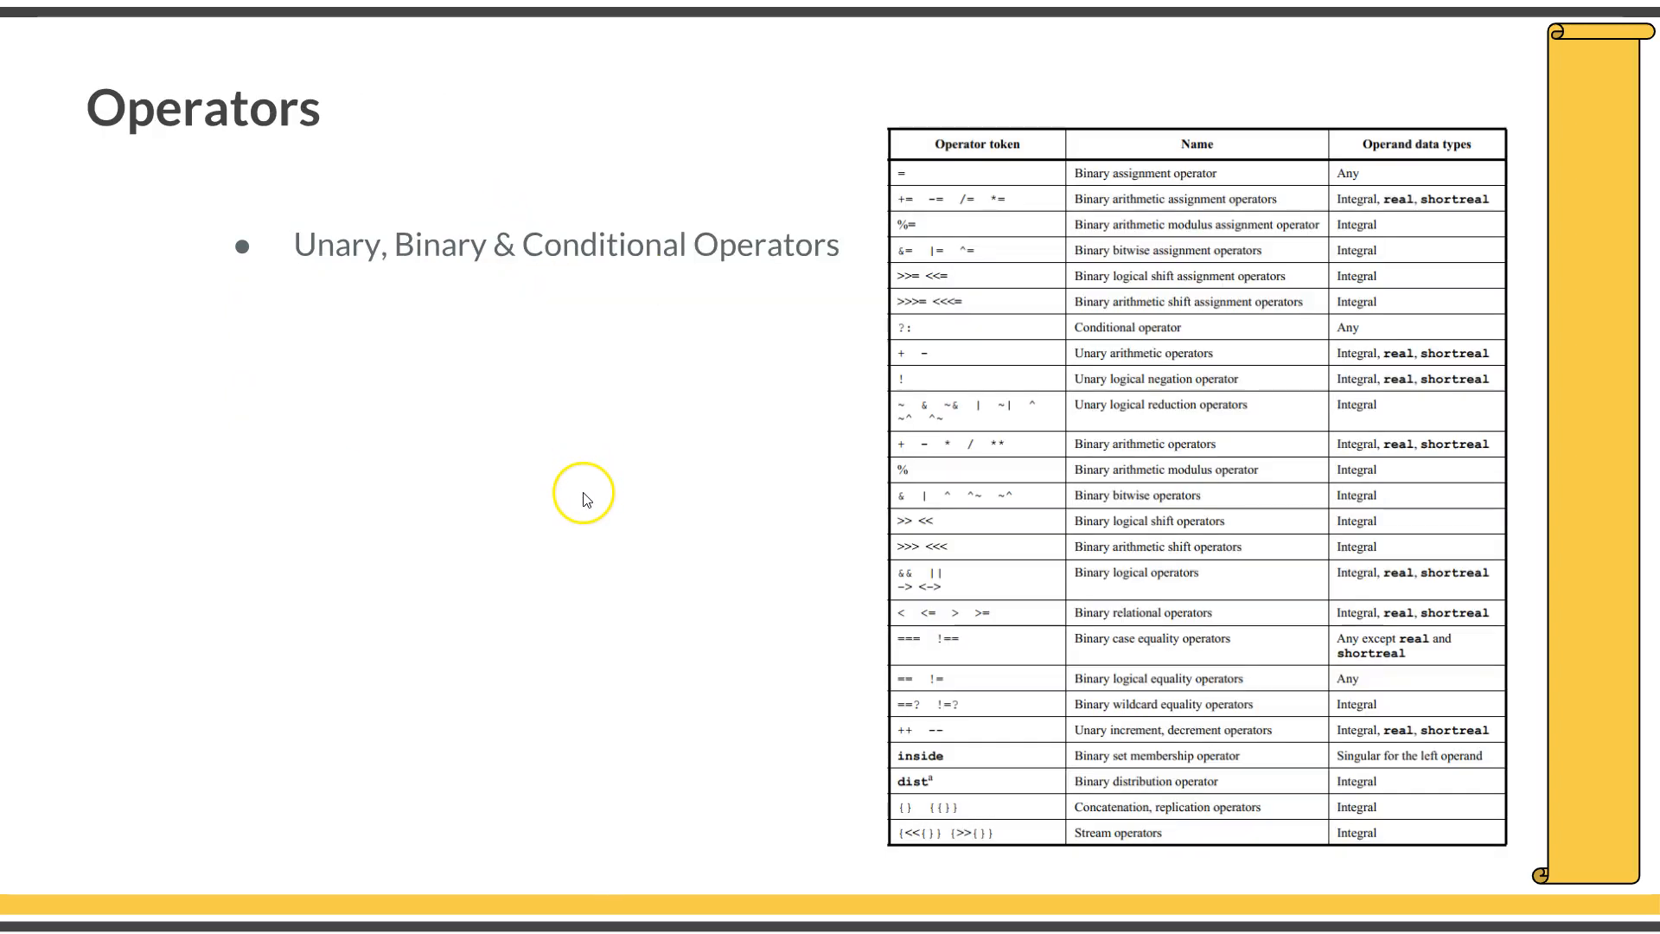
mouse_move(837, 425)
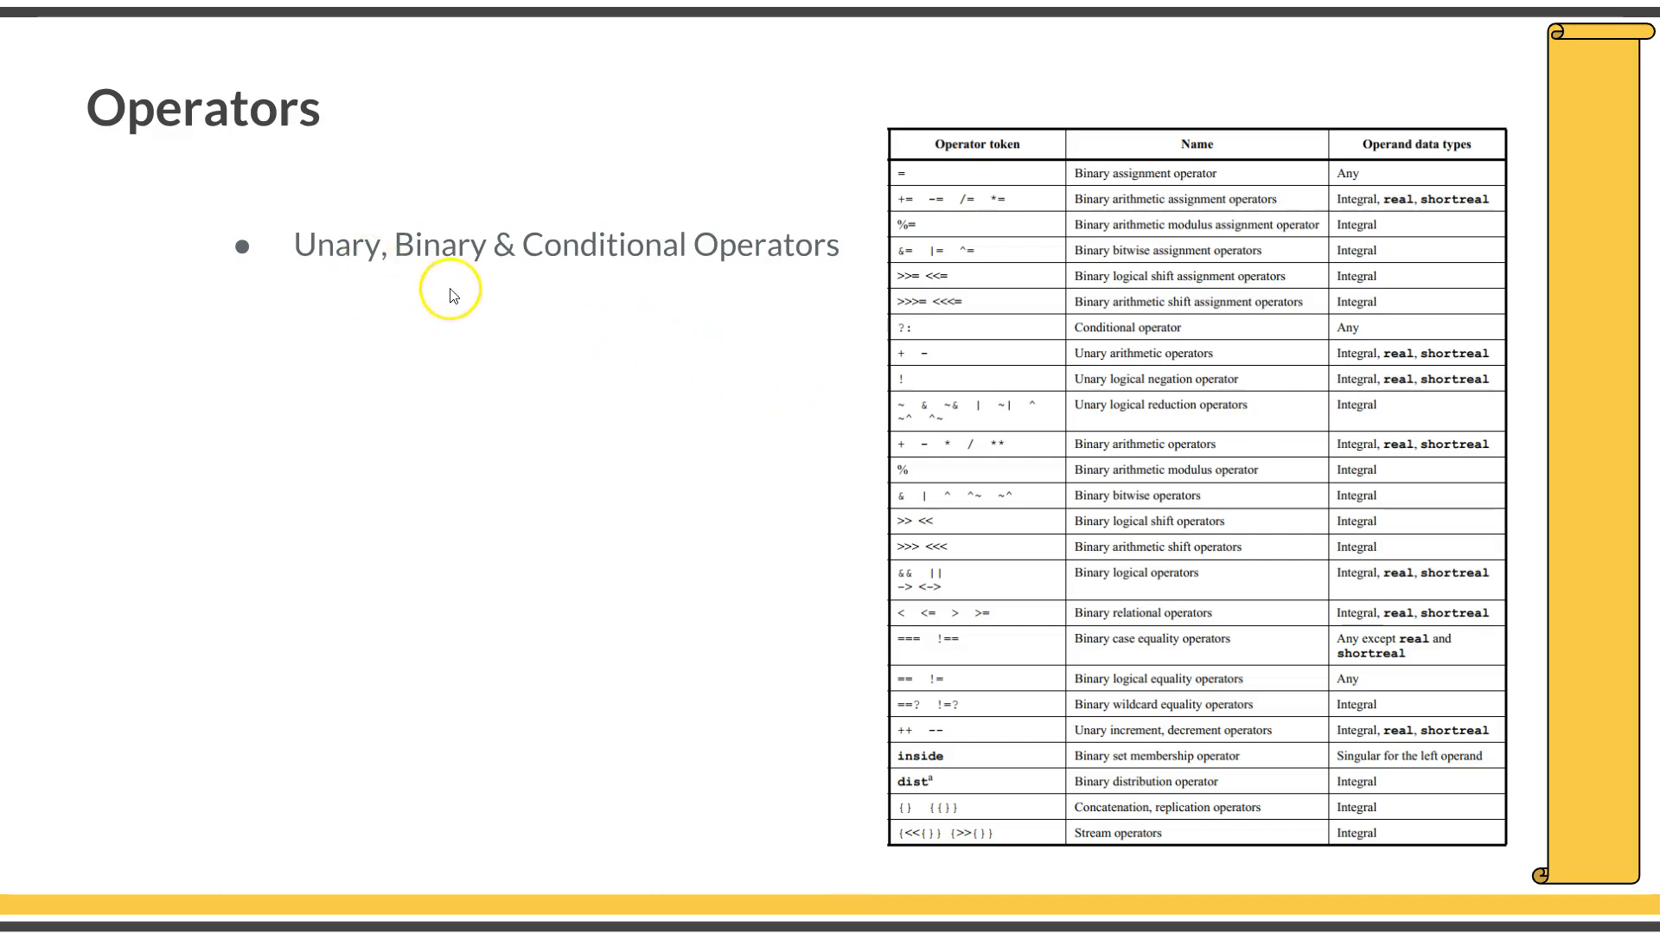
mouse_move(935, 196)
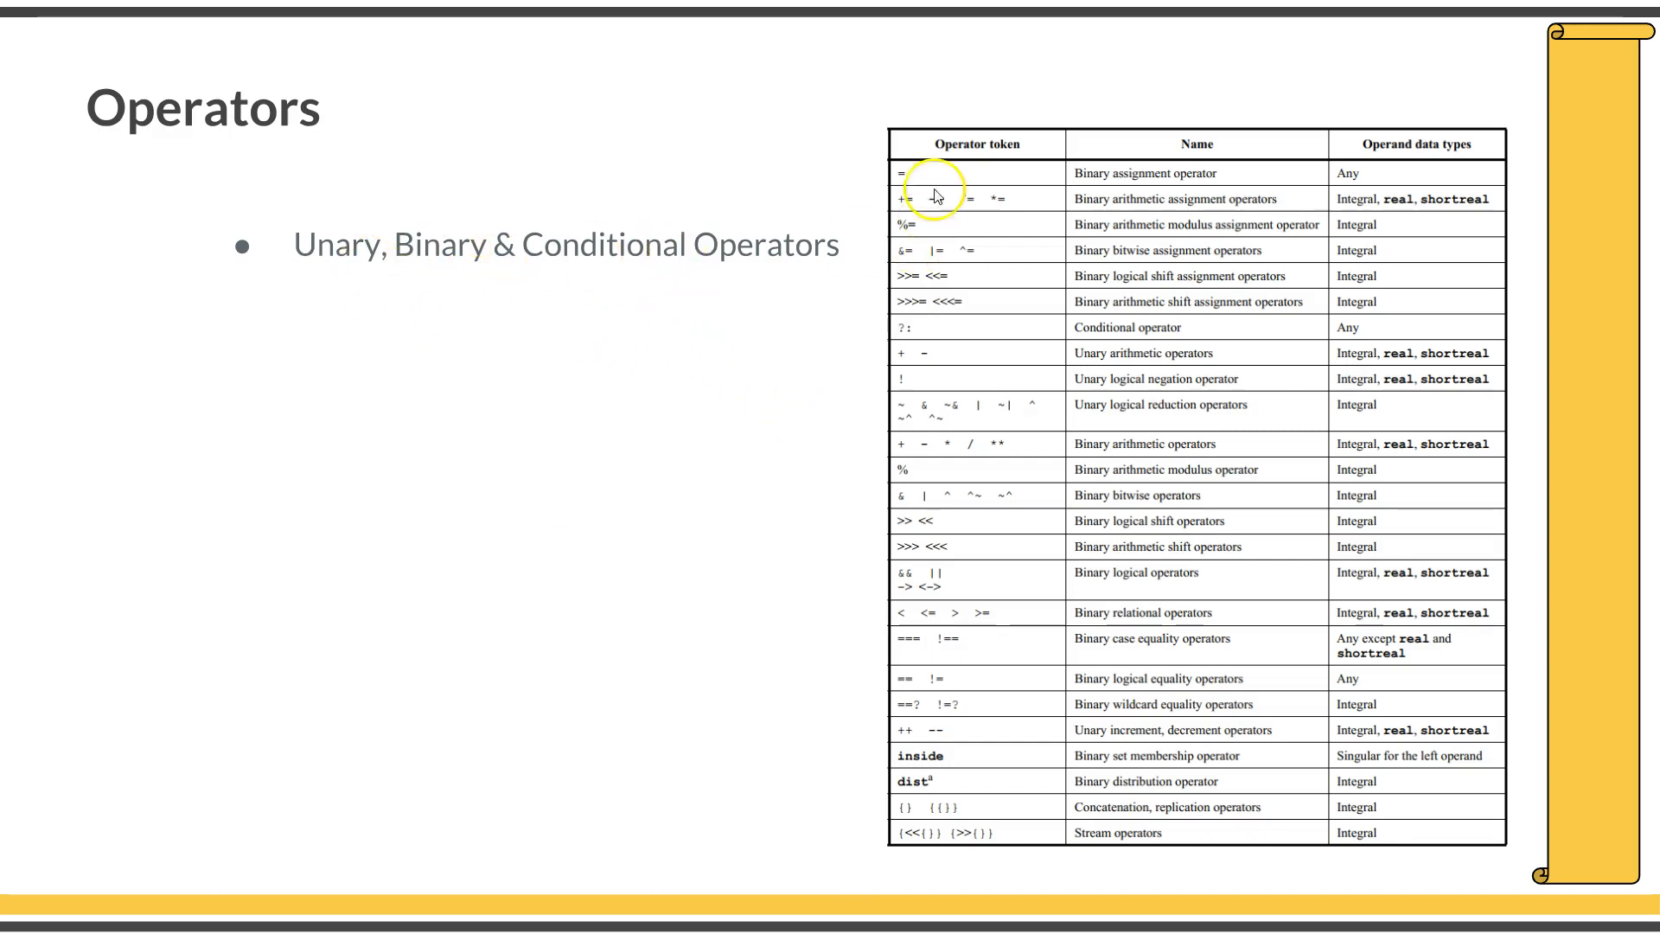
mouse_move(1610, 801)
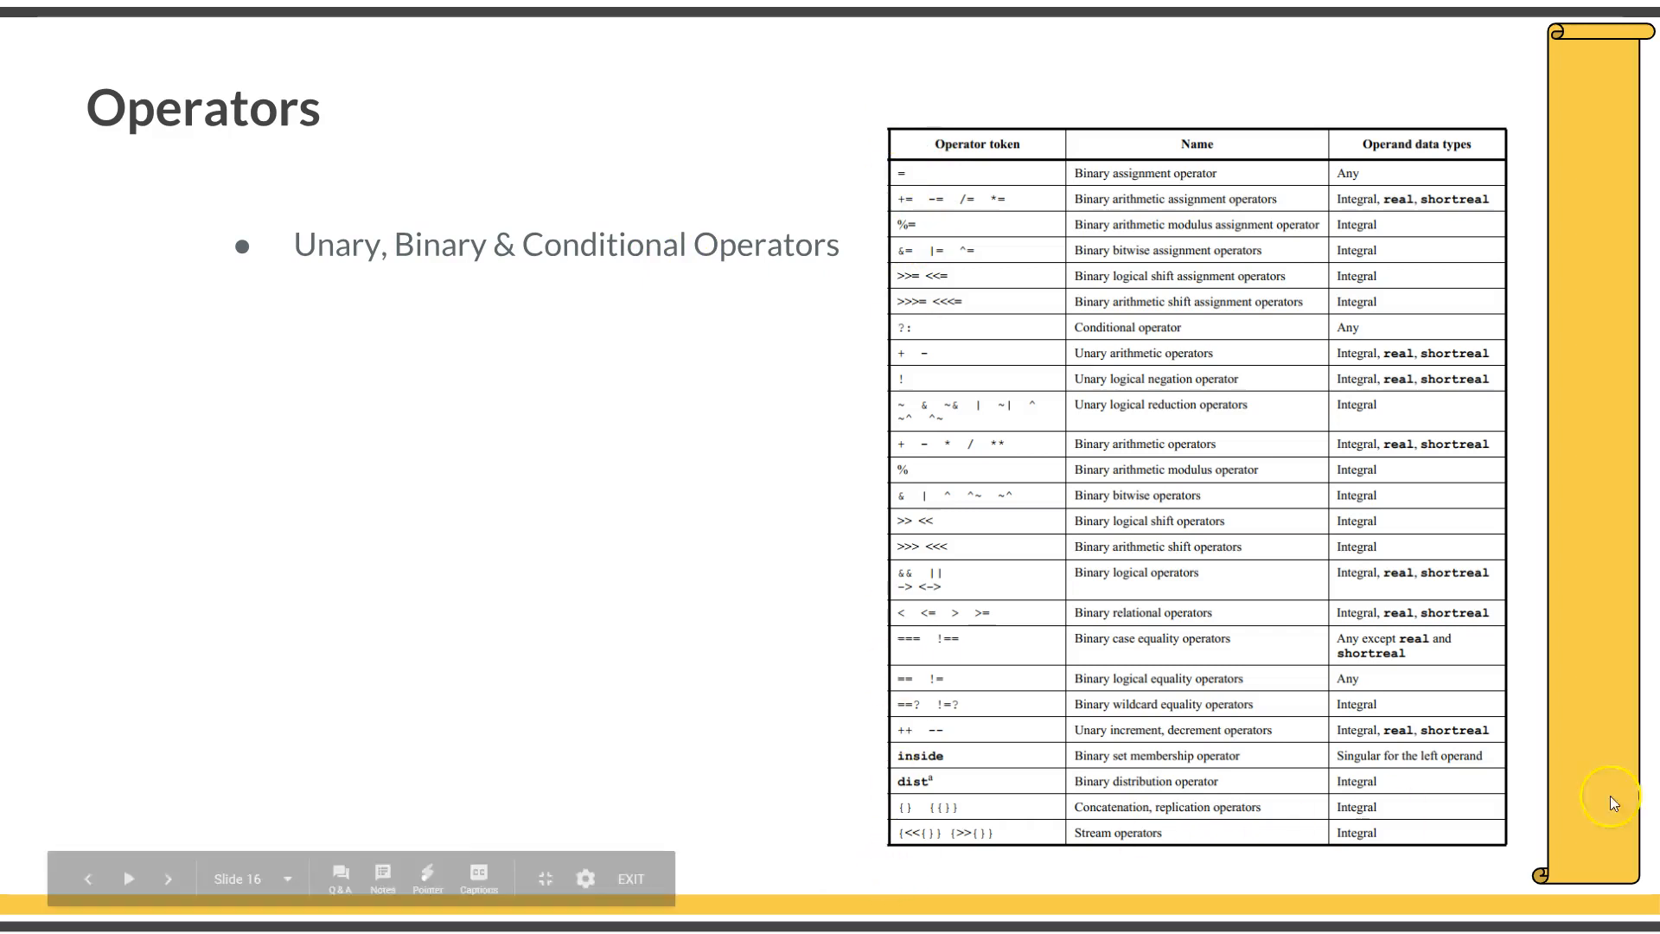
mouse_move(1387, 299)
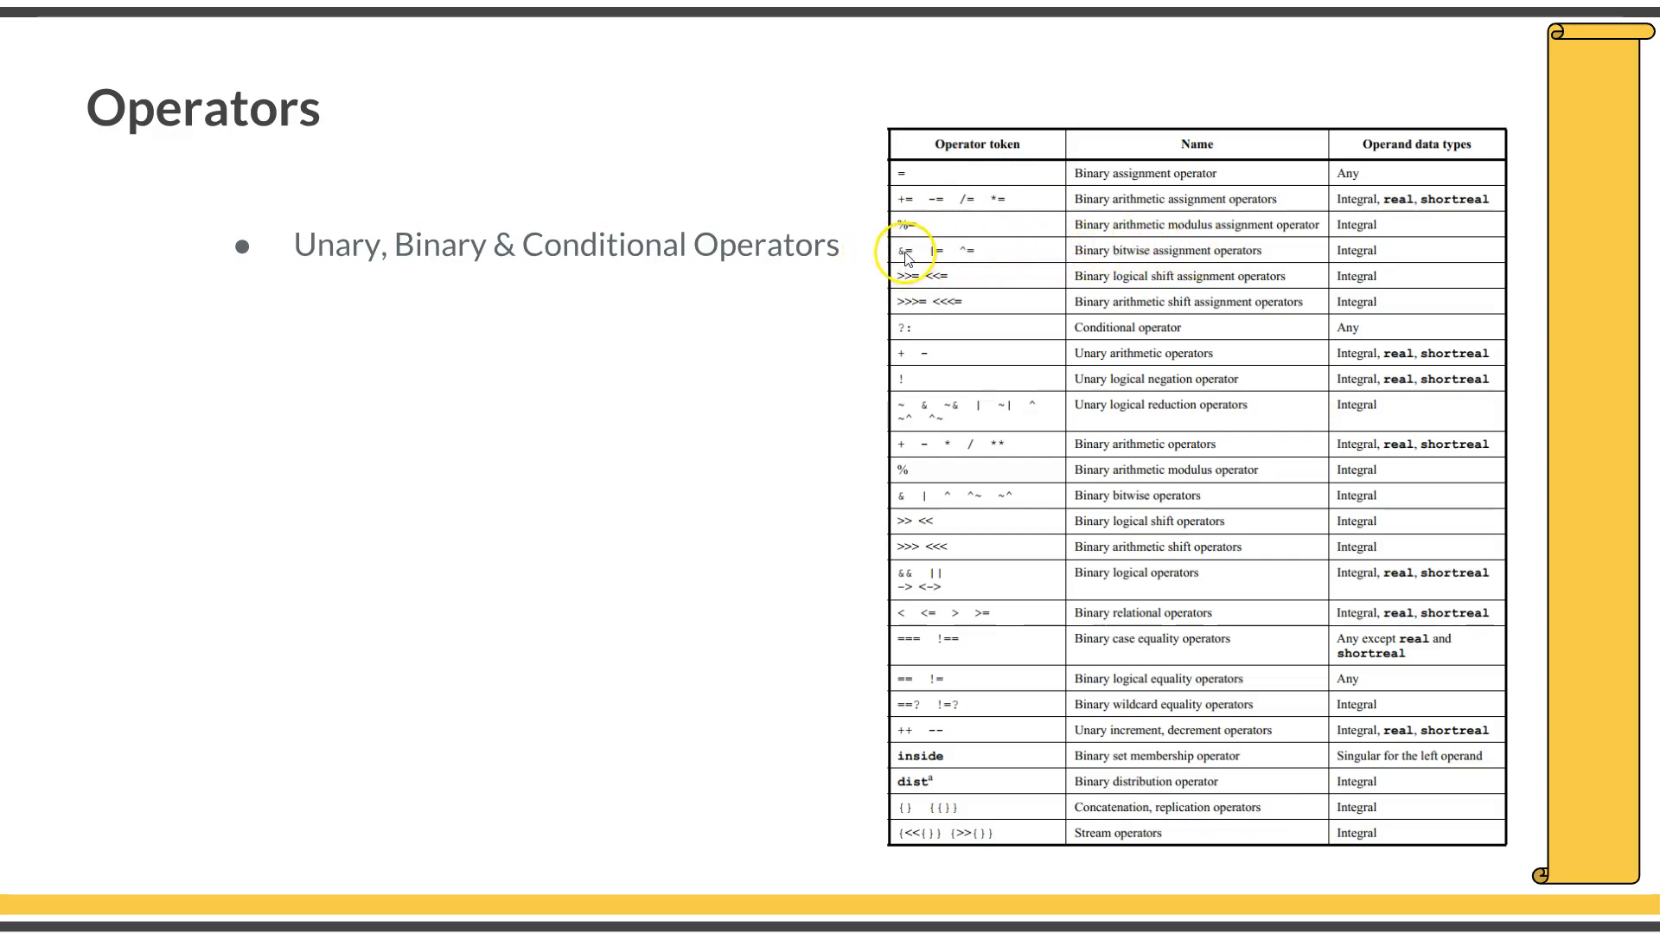
mouse_move(948, 253)
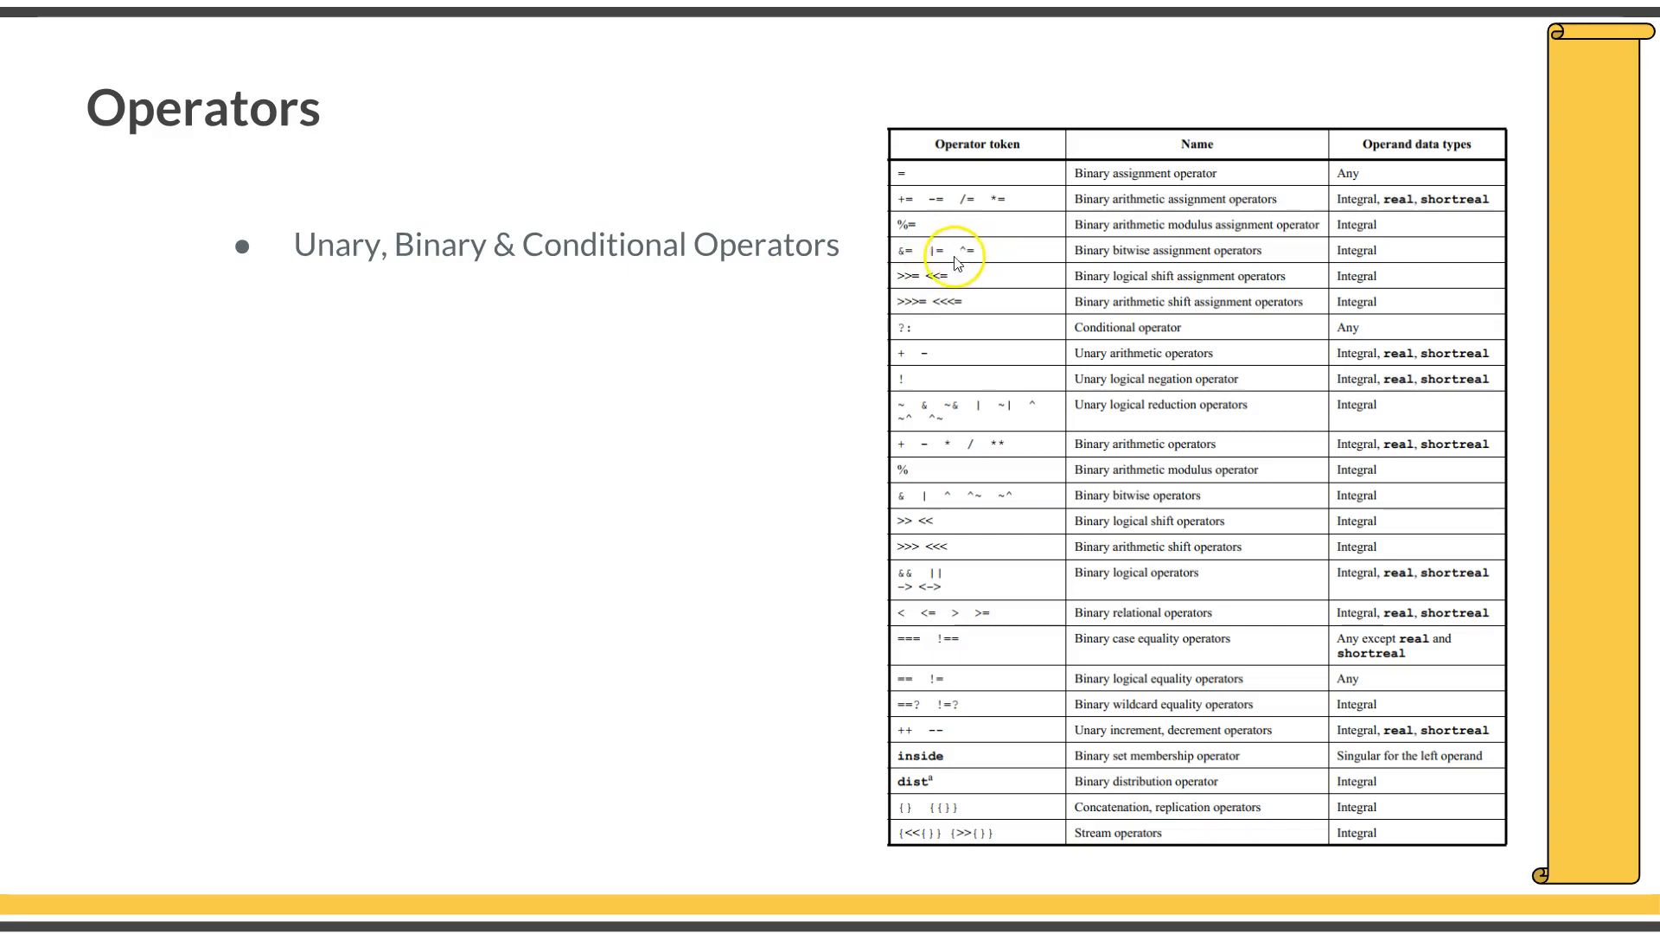
mouse_move(935, 284)
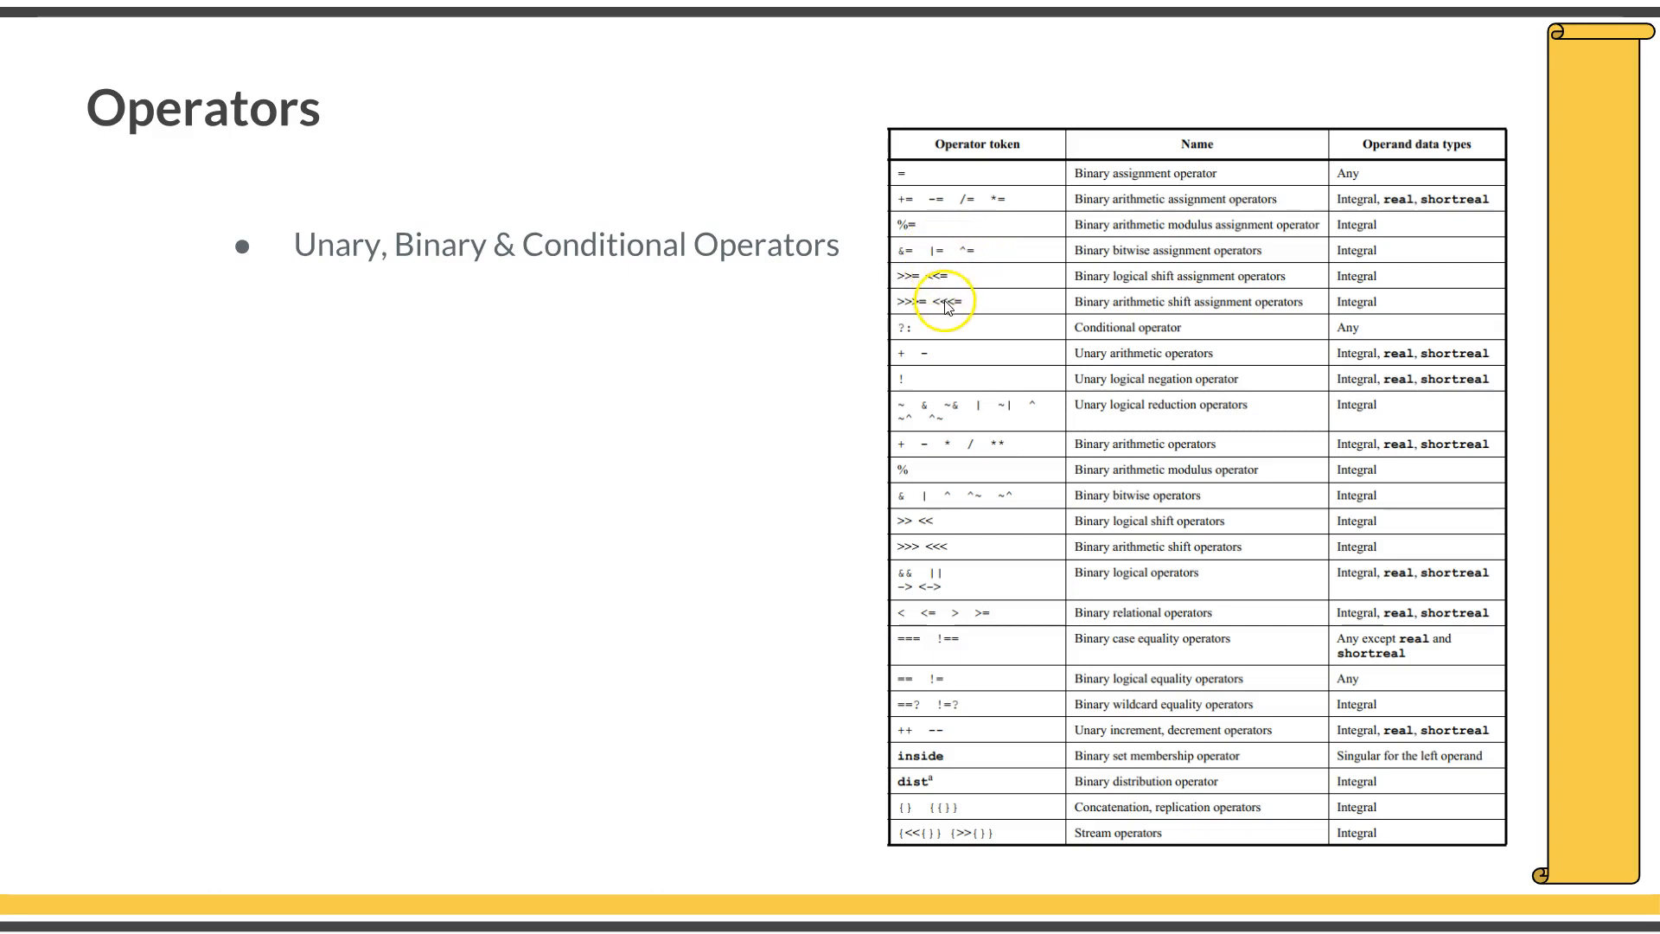
mouse_move(899, 337)
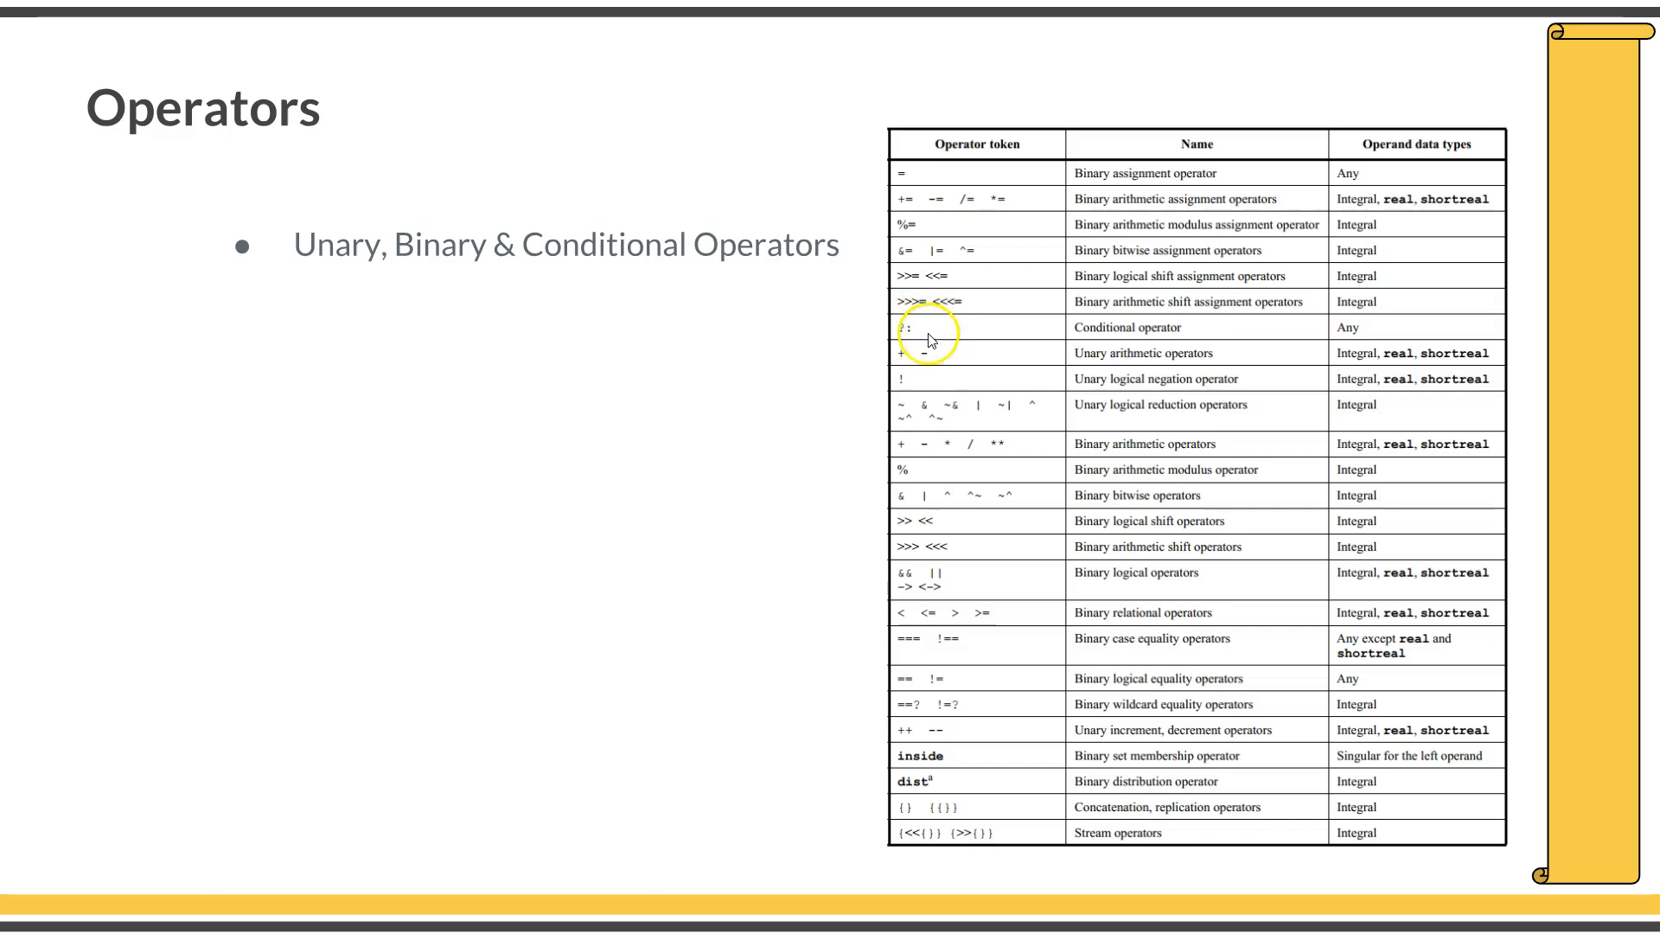
mouse_move(889, 342)
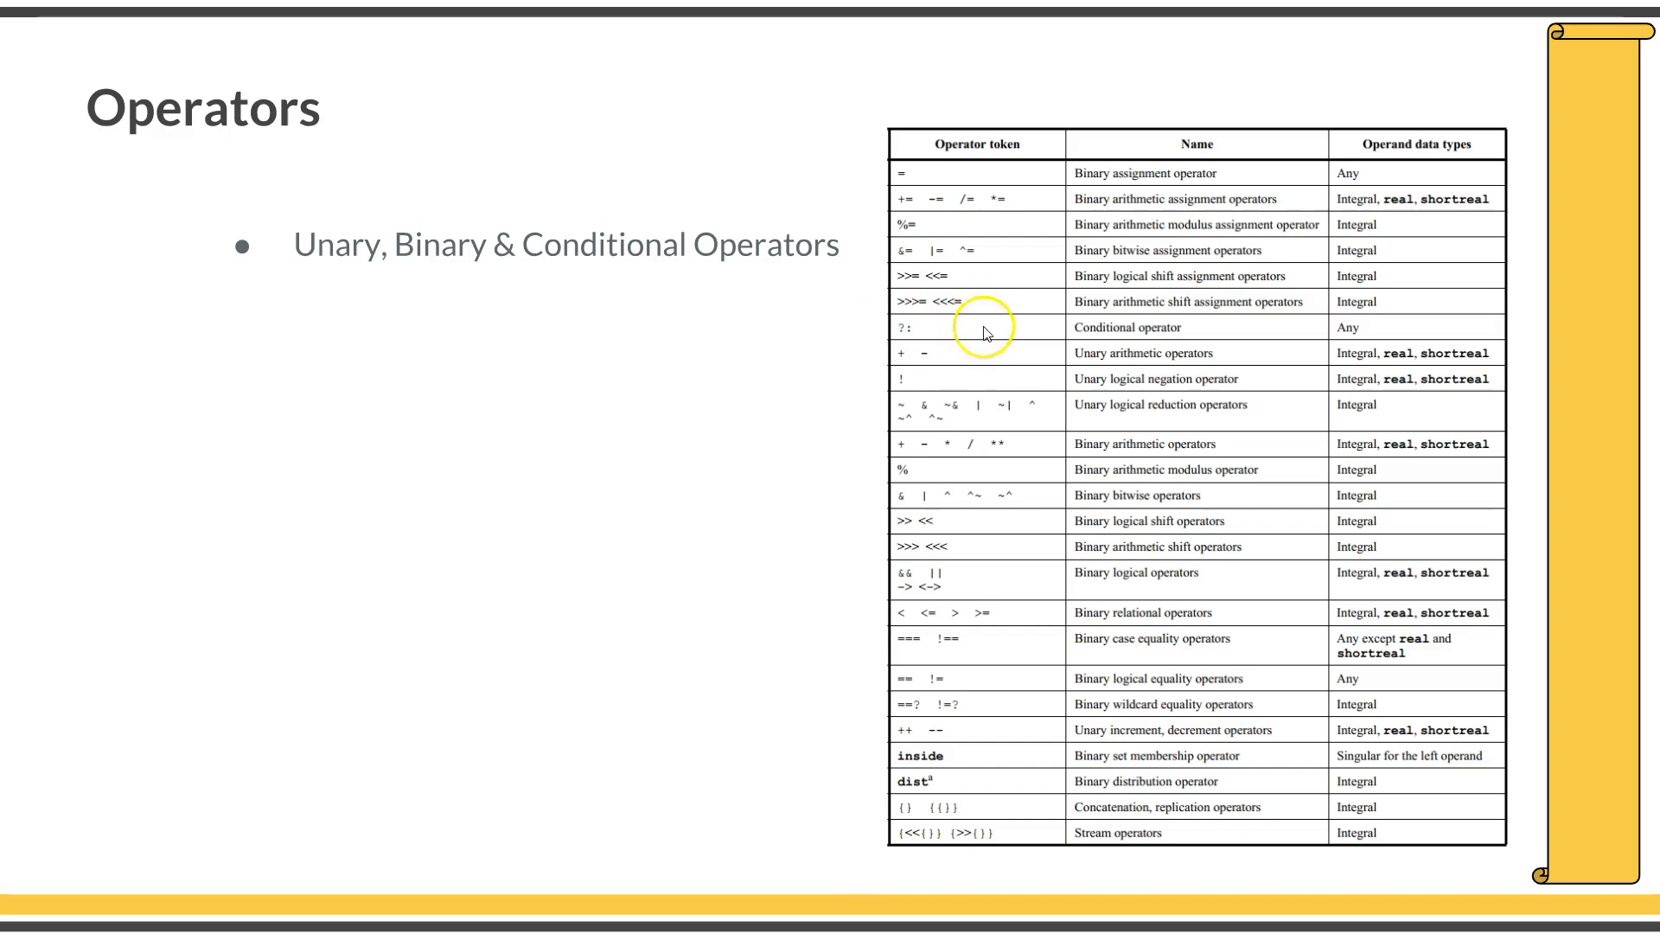
mouse_move(908, 337)
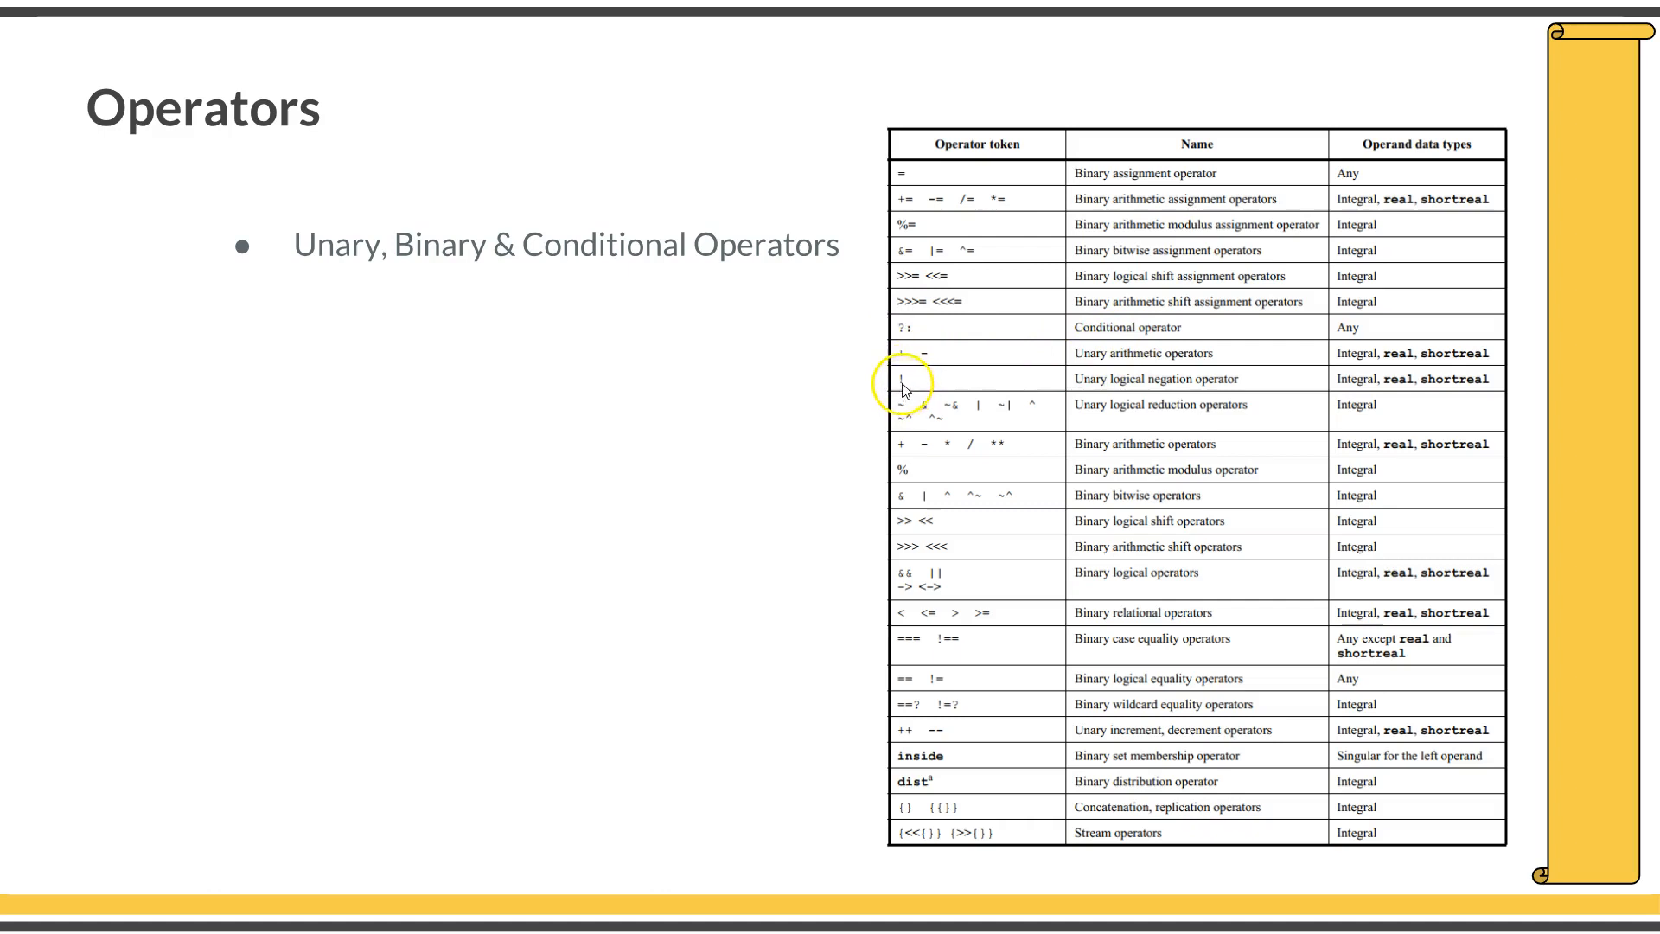
mouse_move(1077, 393)
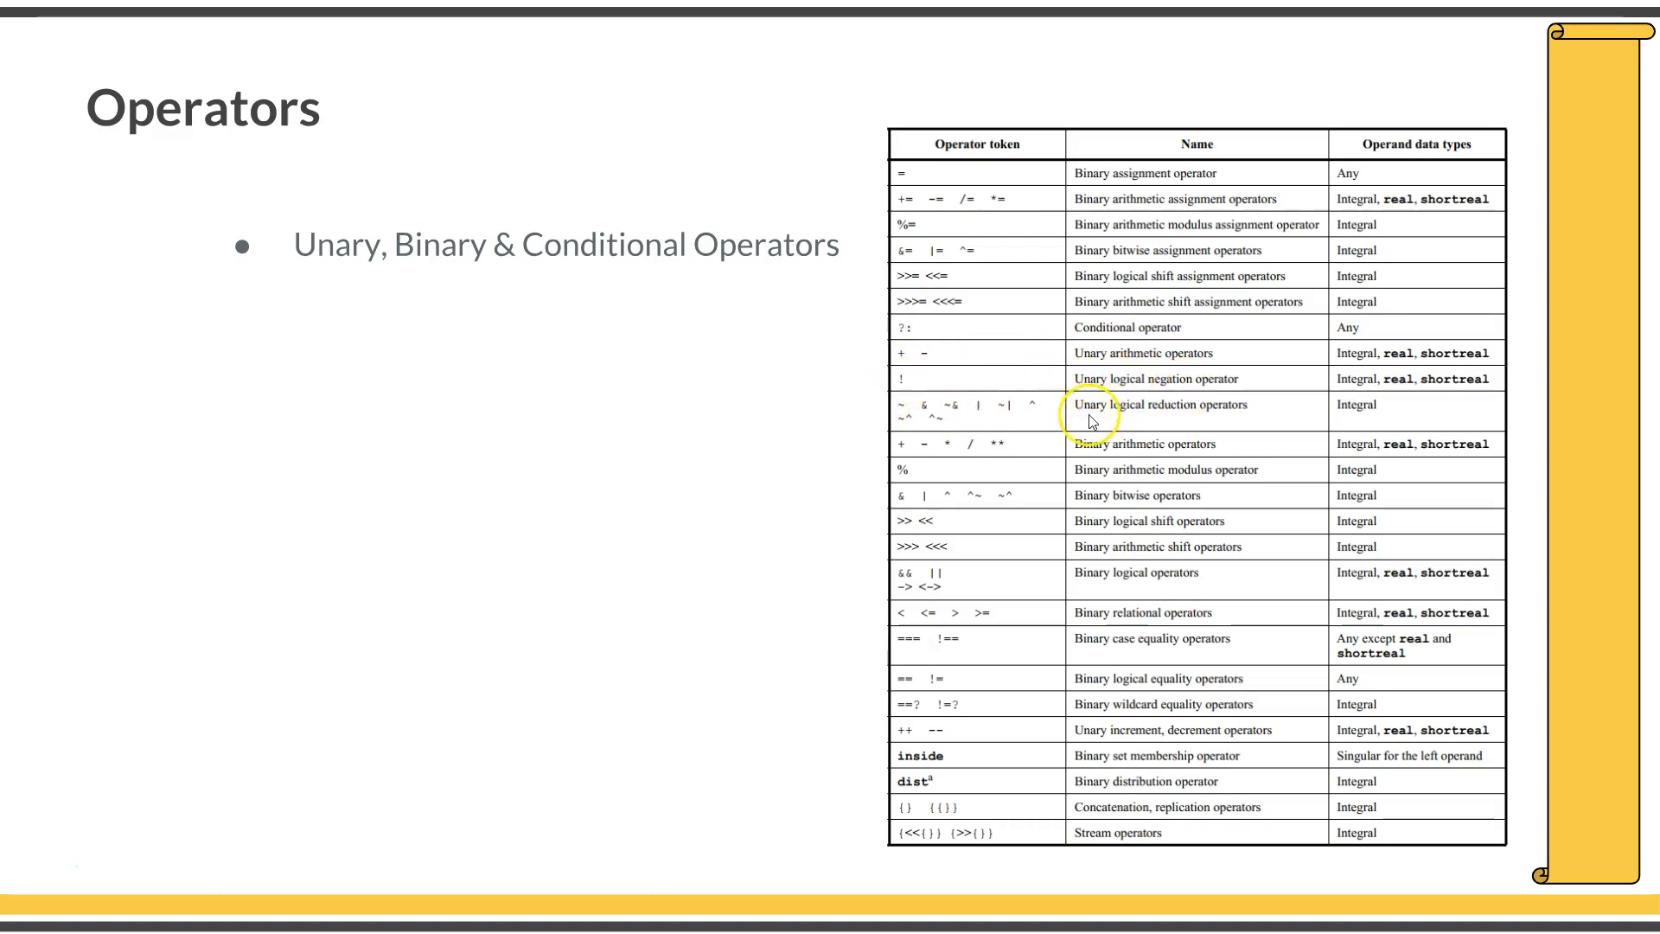
mouse_move(927, 436)
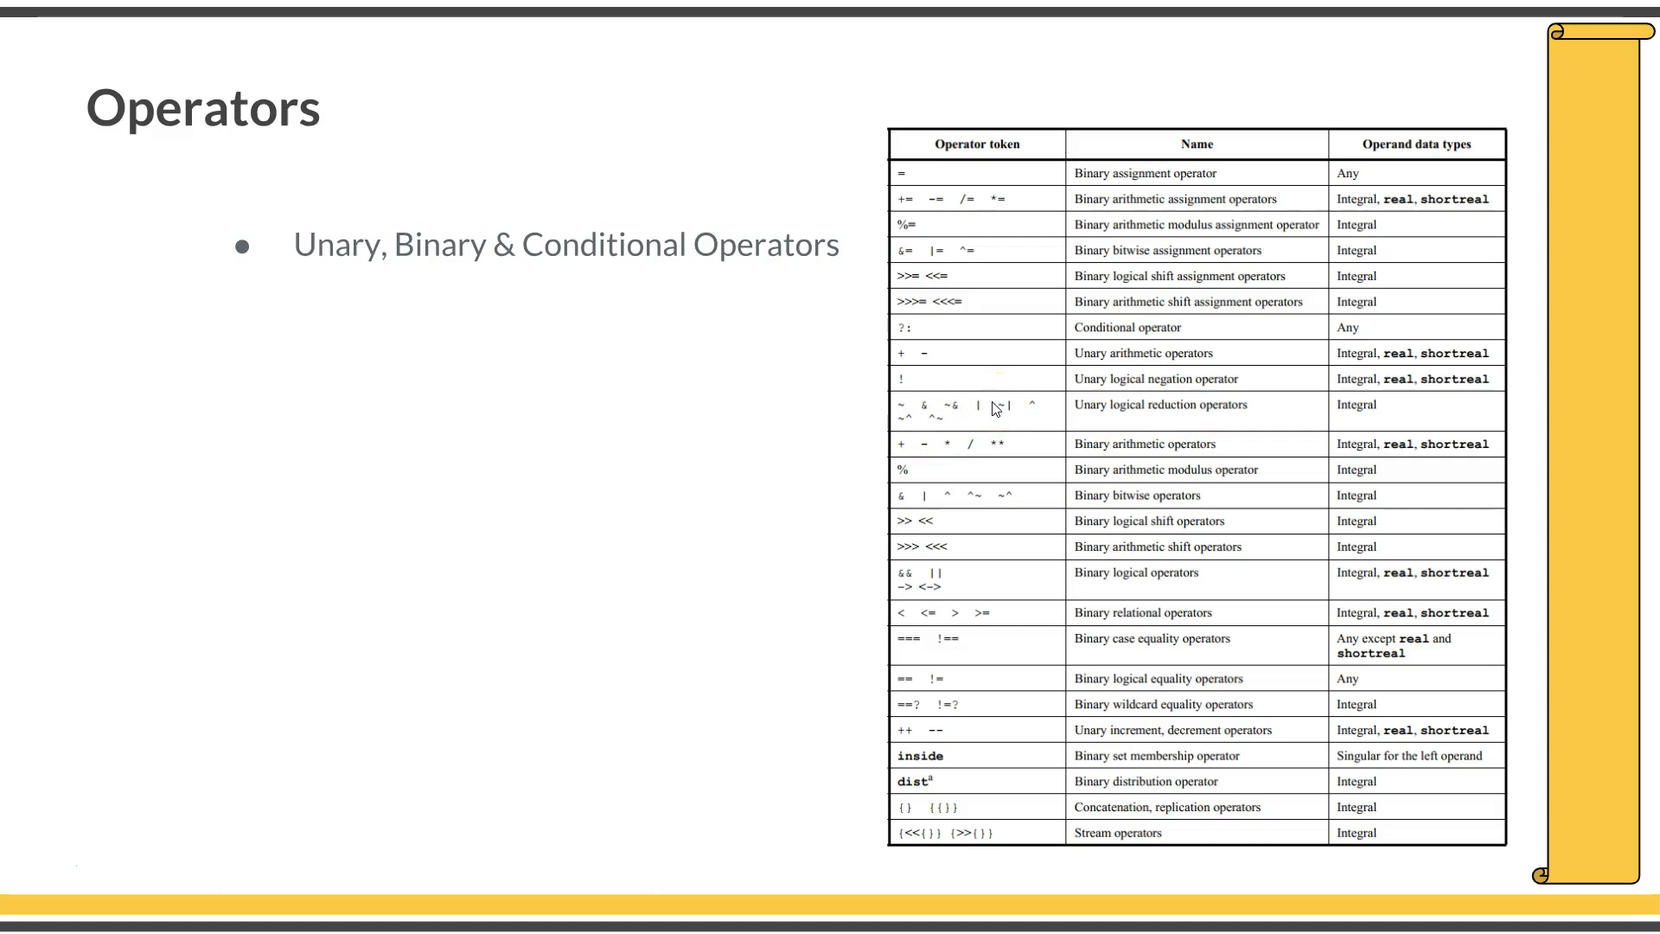
mouse_move(975, 403)
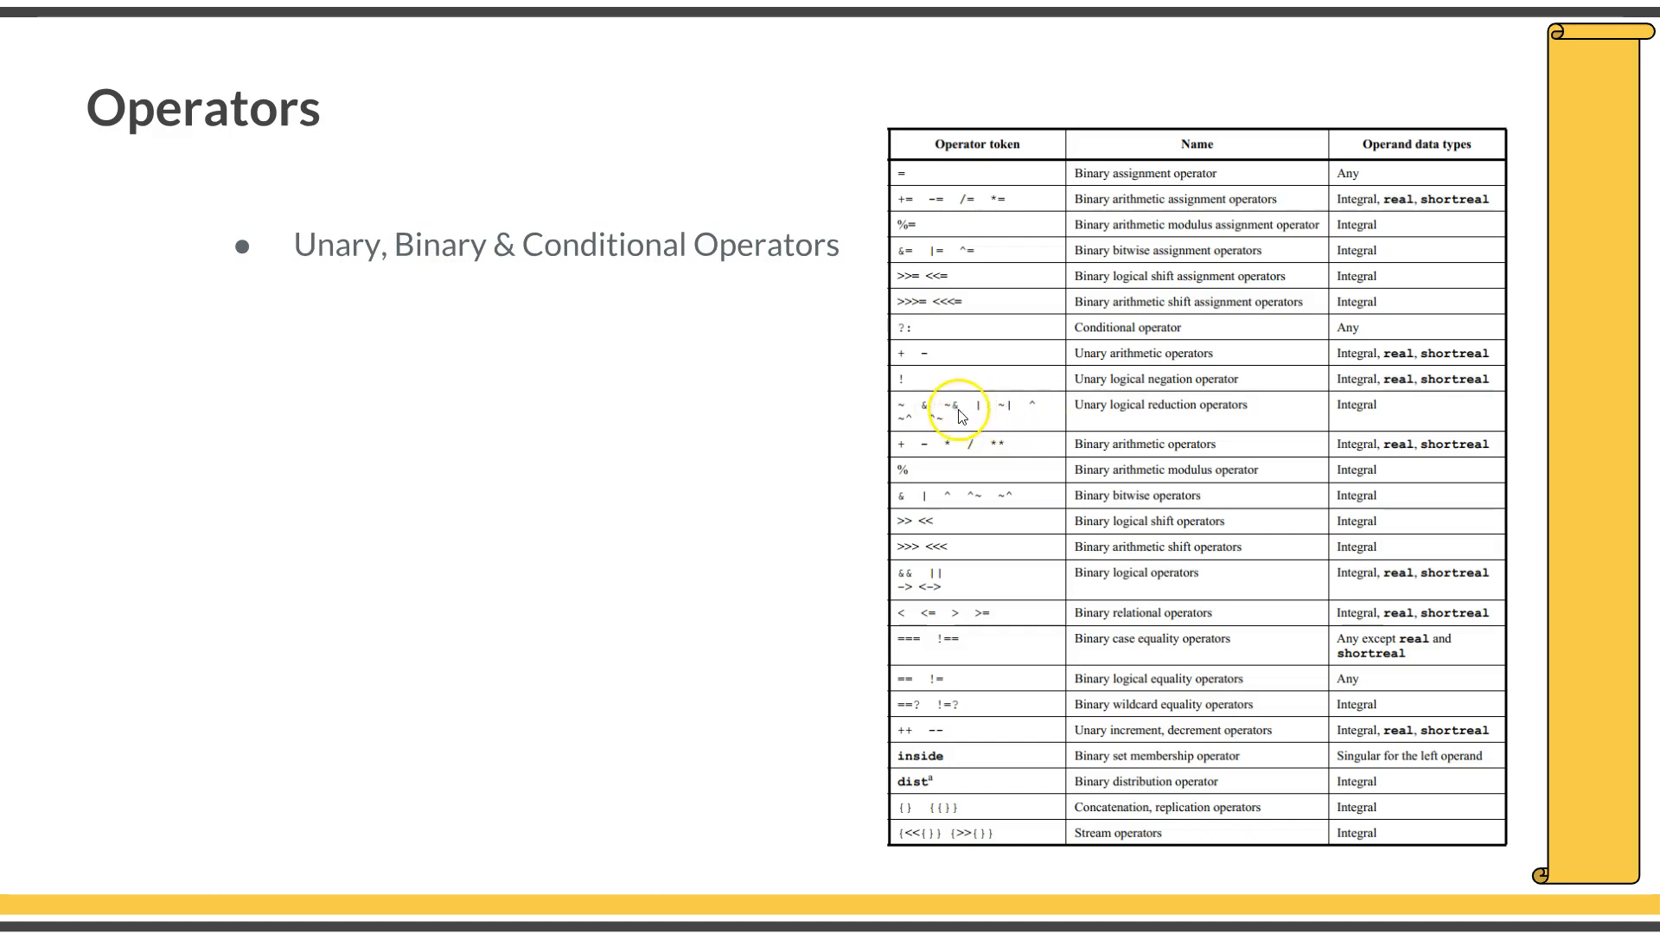
mouse_move(992, 503)
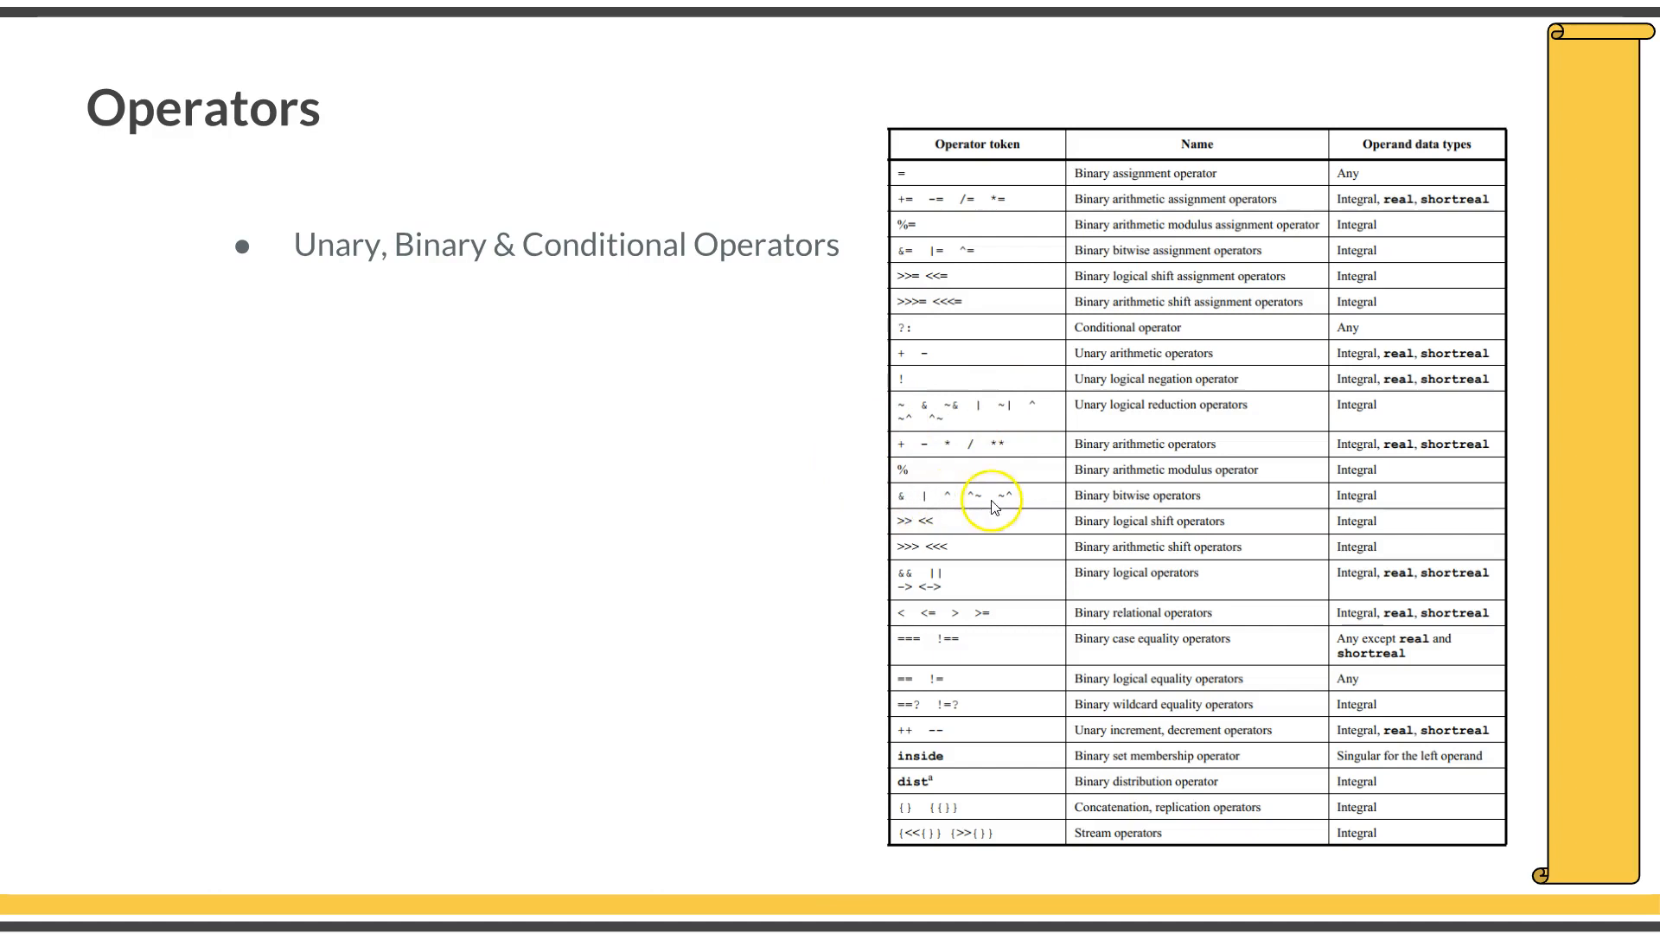
mouse_move(1120, 505)
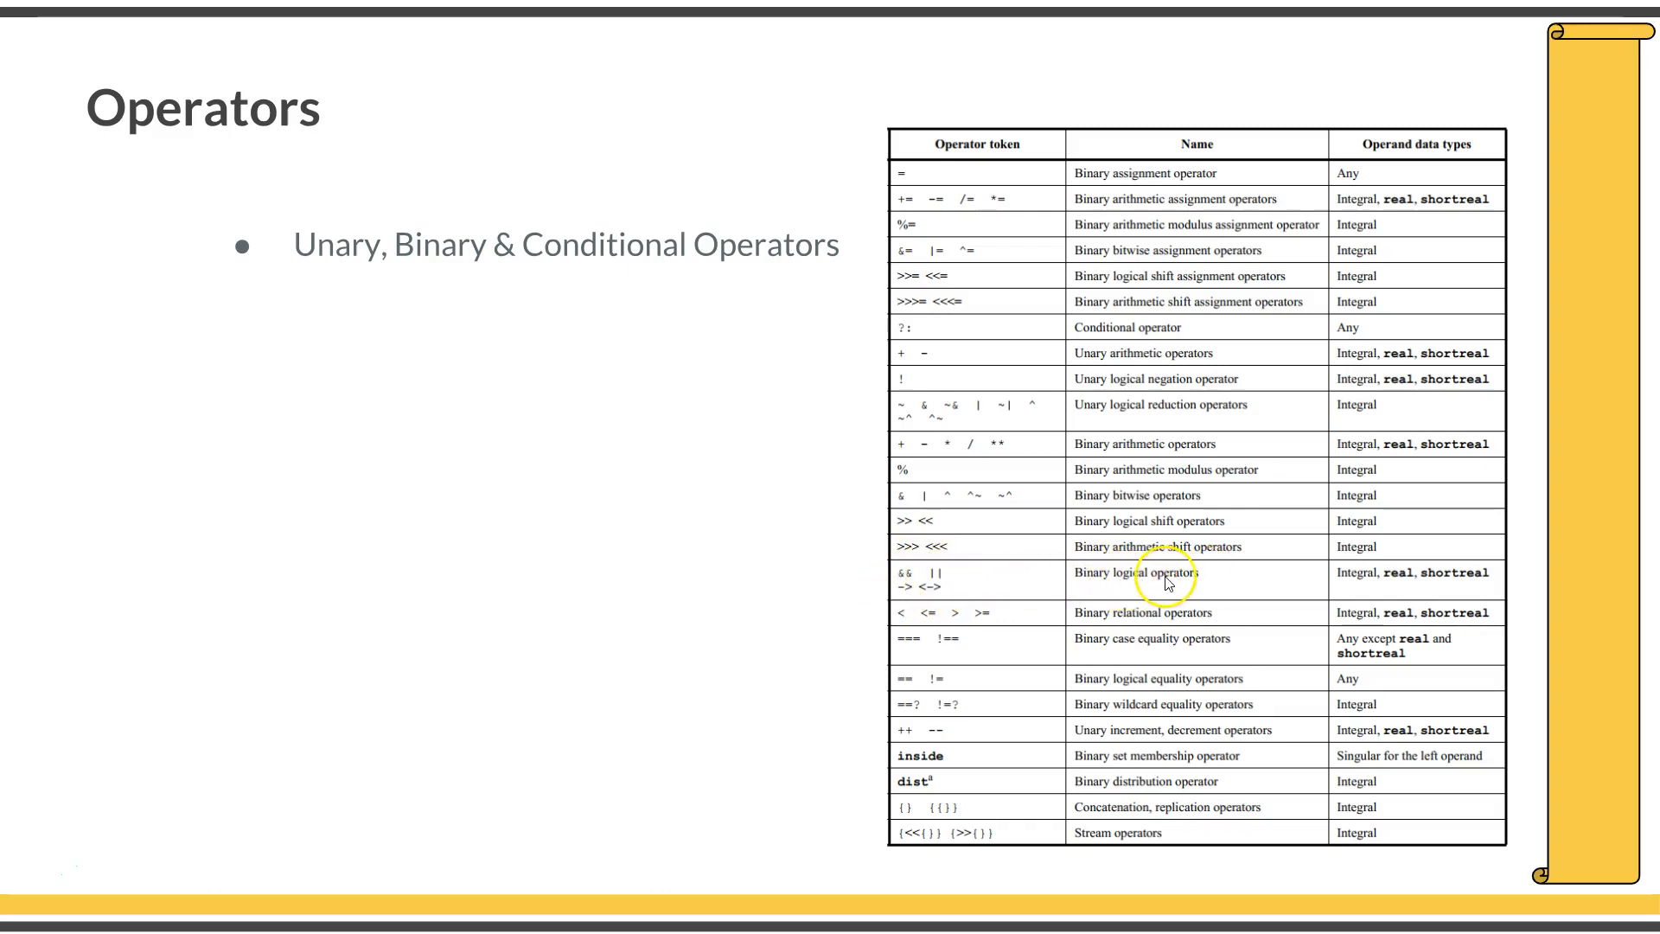
mouse_move(993, 616)
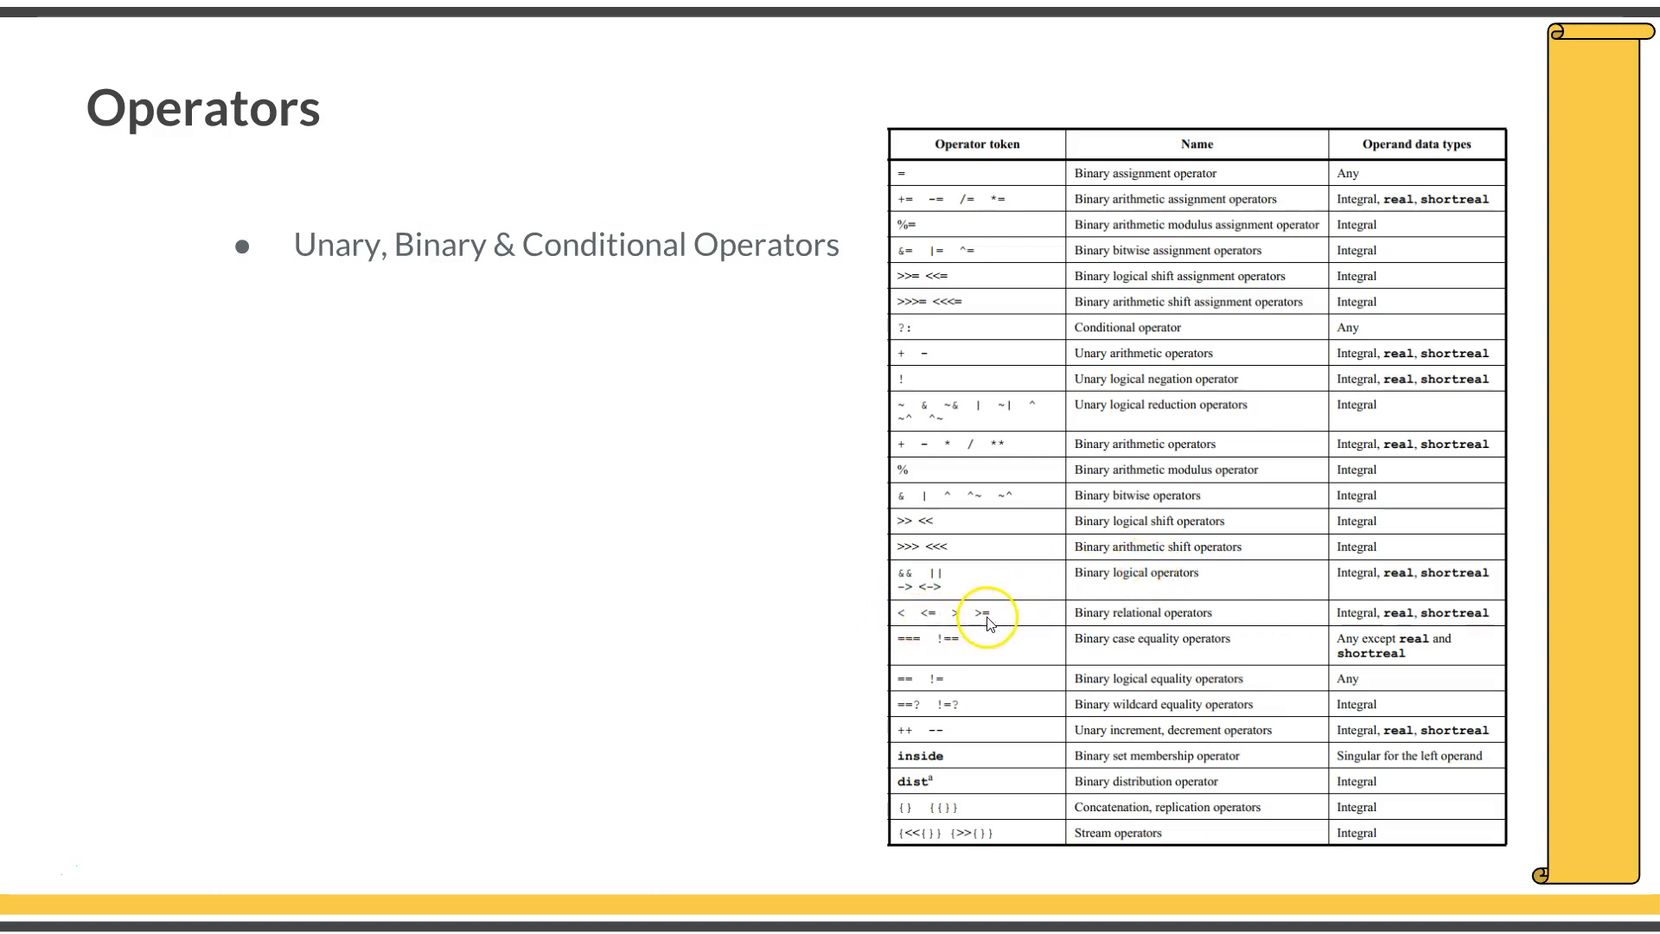
mouse_move(954, 653)
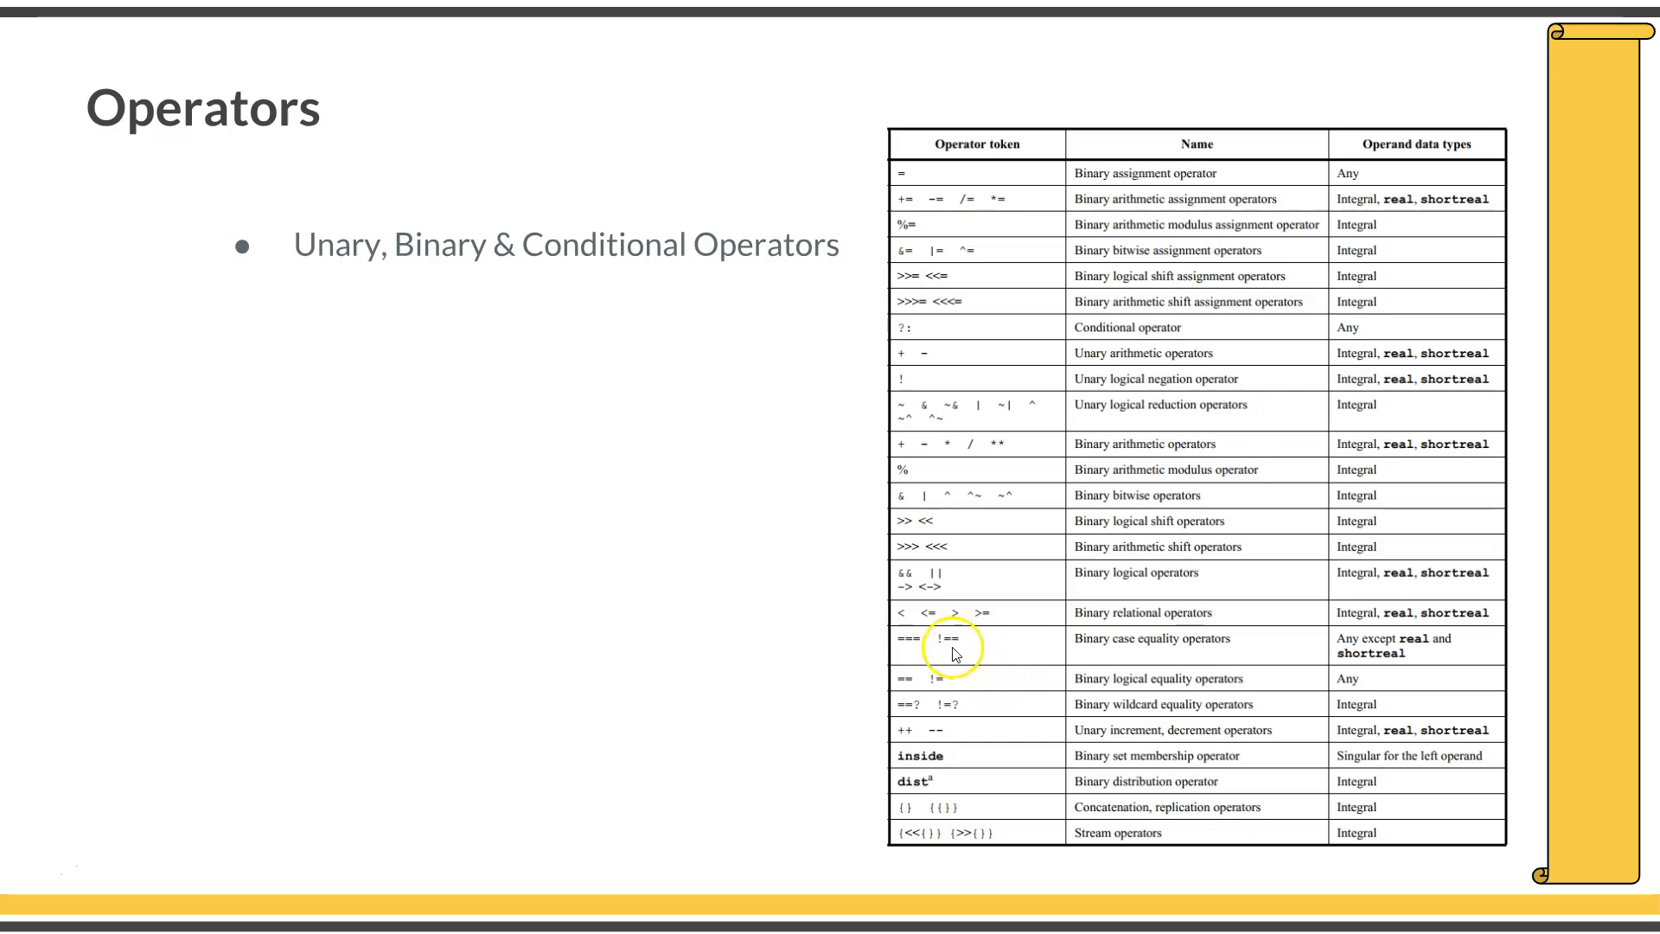
mouse_move(979, 709)
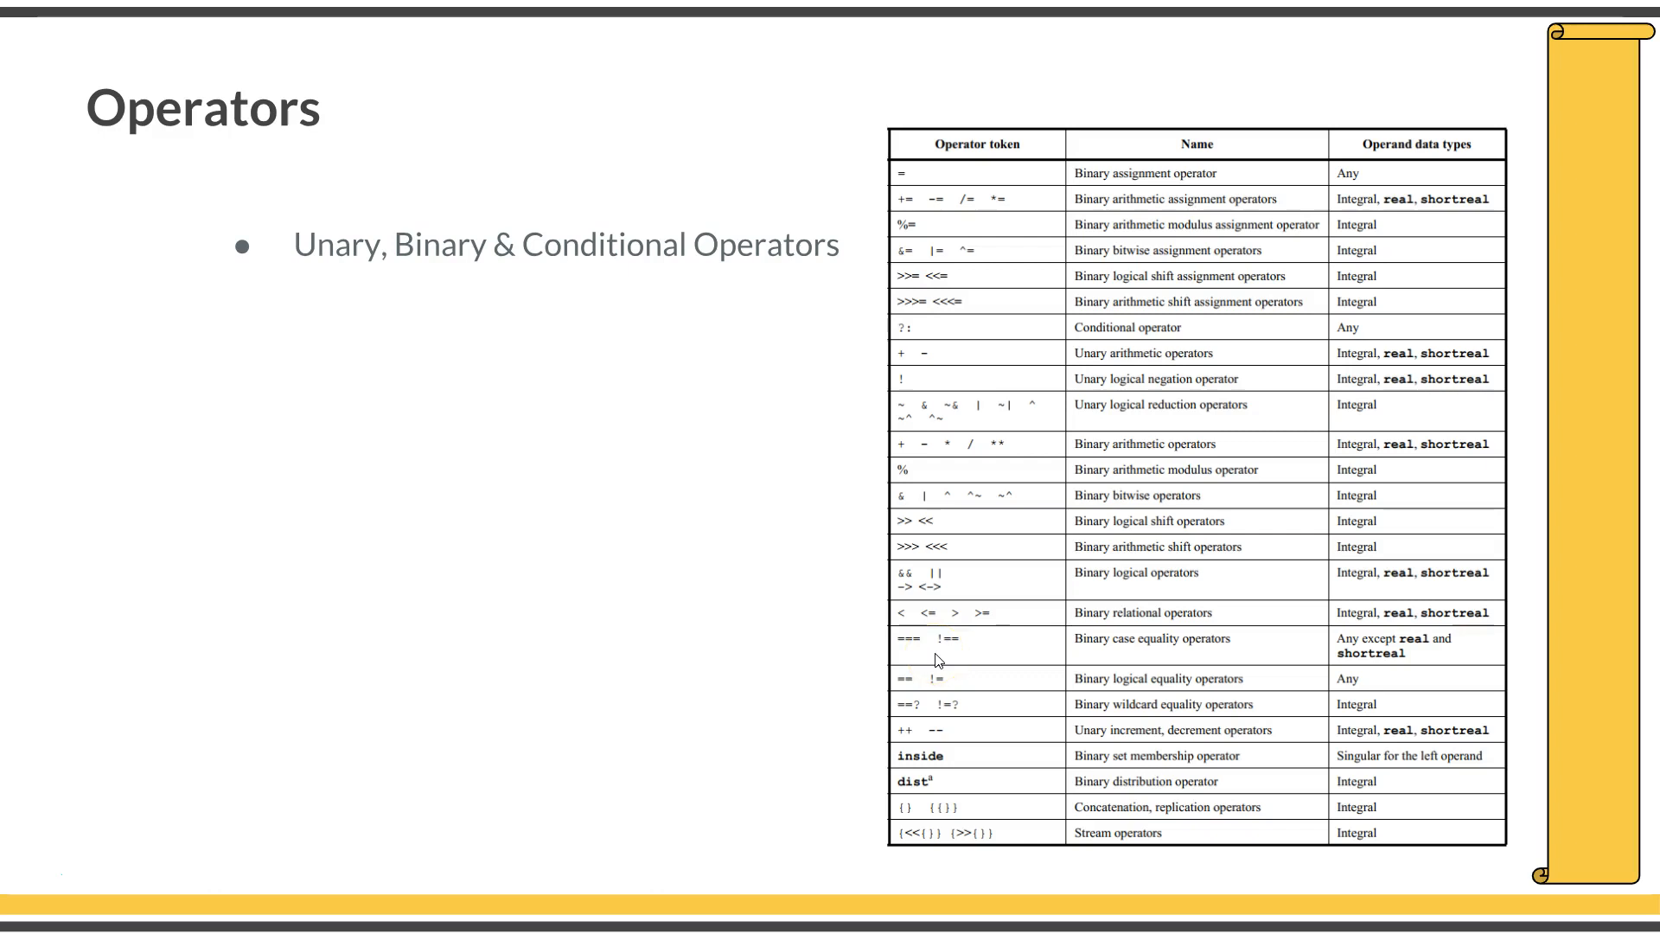
mouse_move(935, 659)
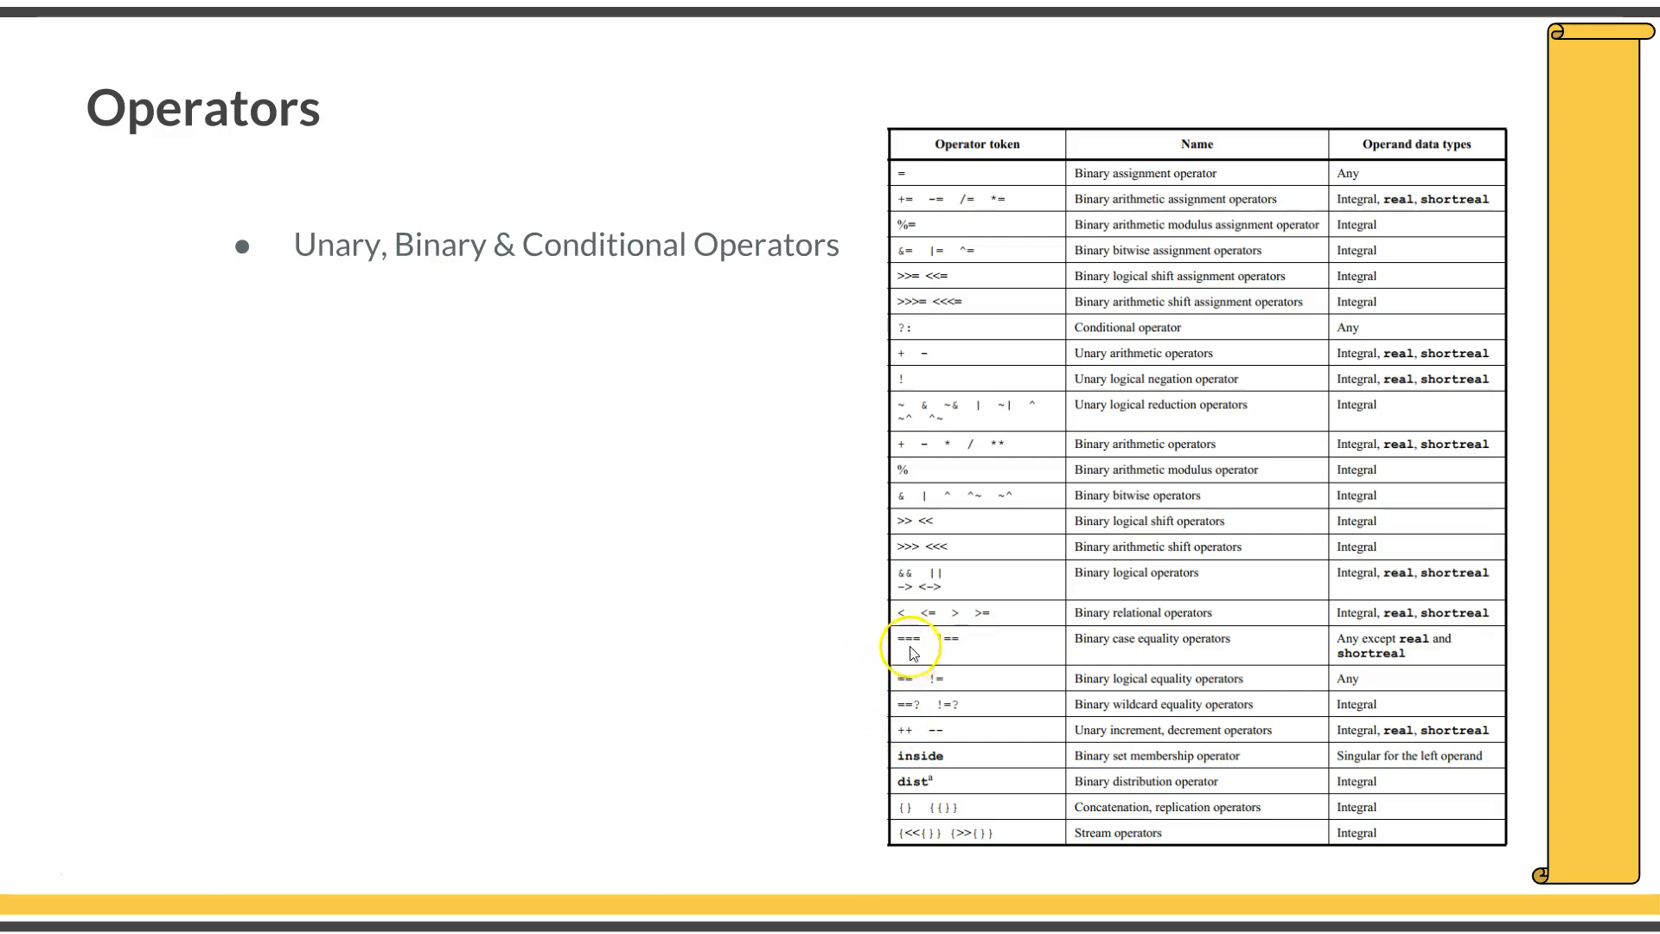
mouse_move(897, 745)
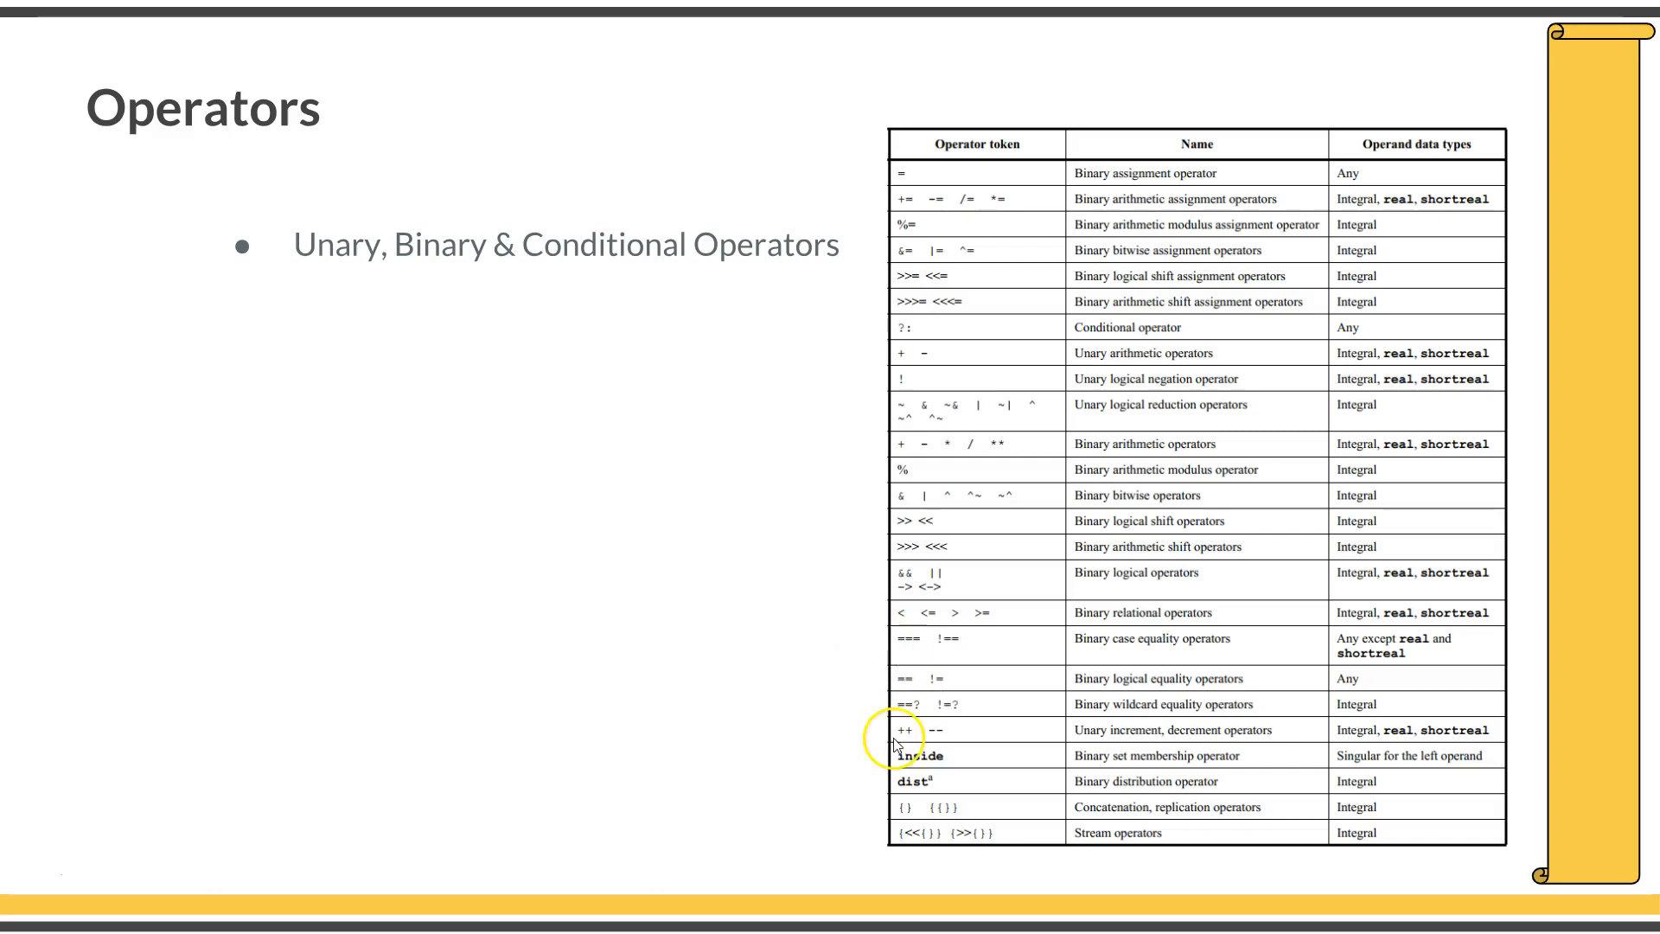
mouse_move(946, 744)
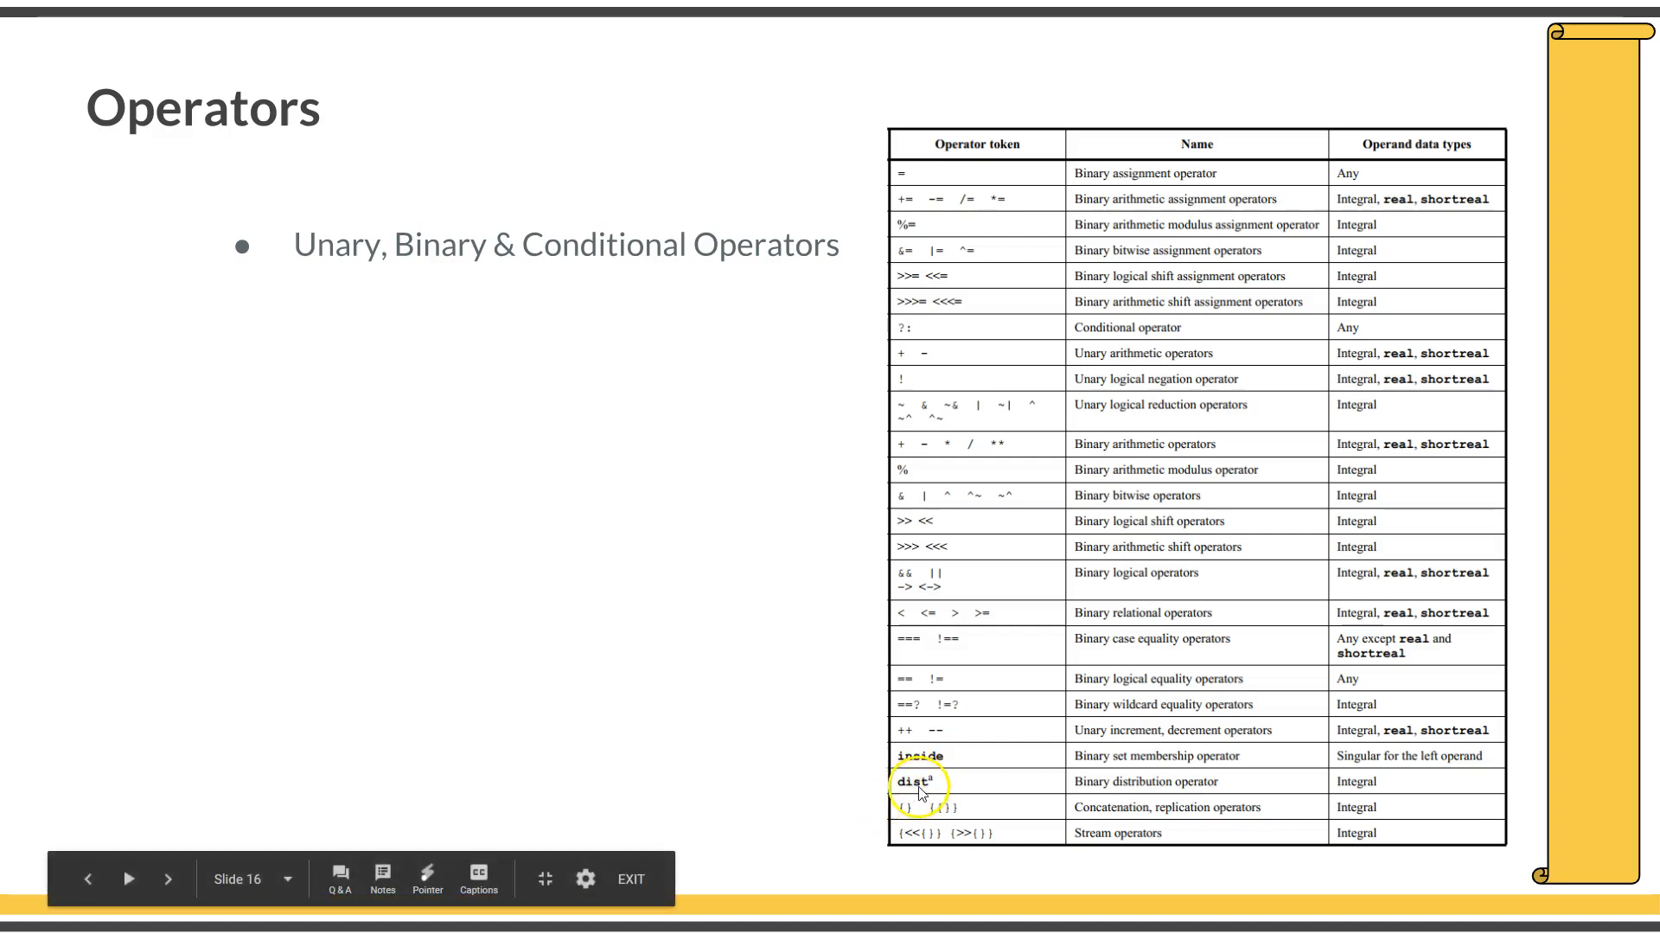
mouse_move(916, 813)
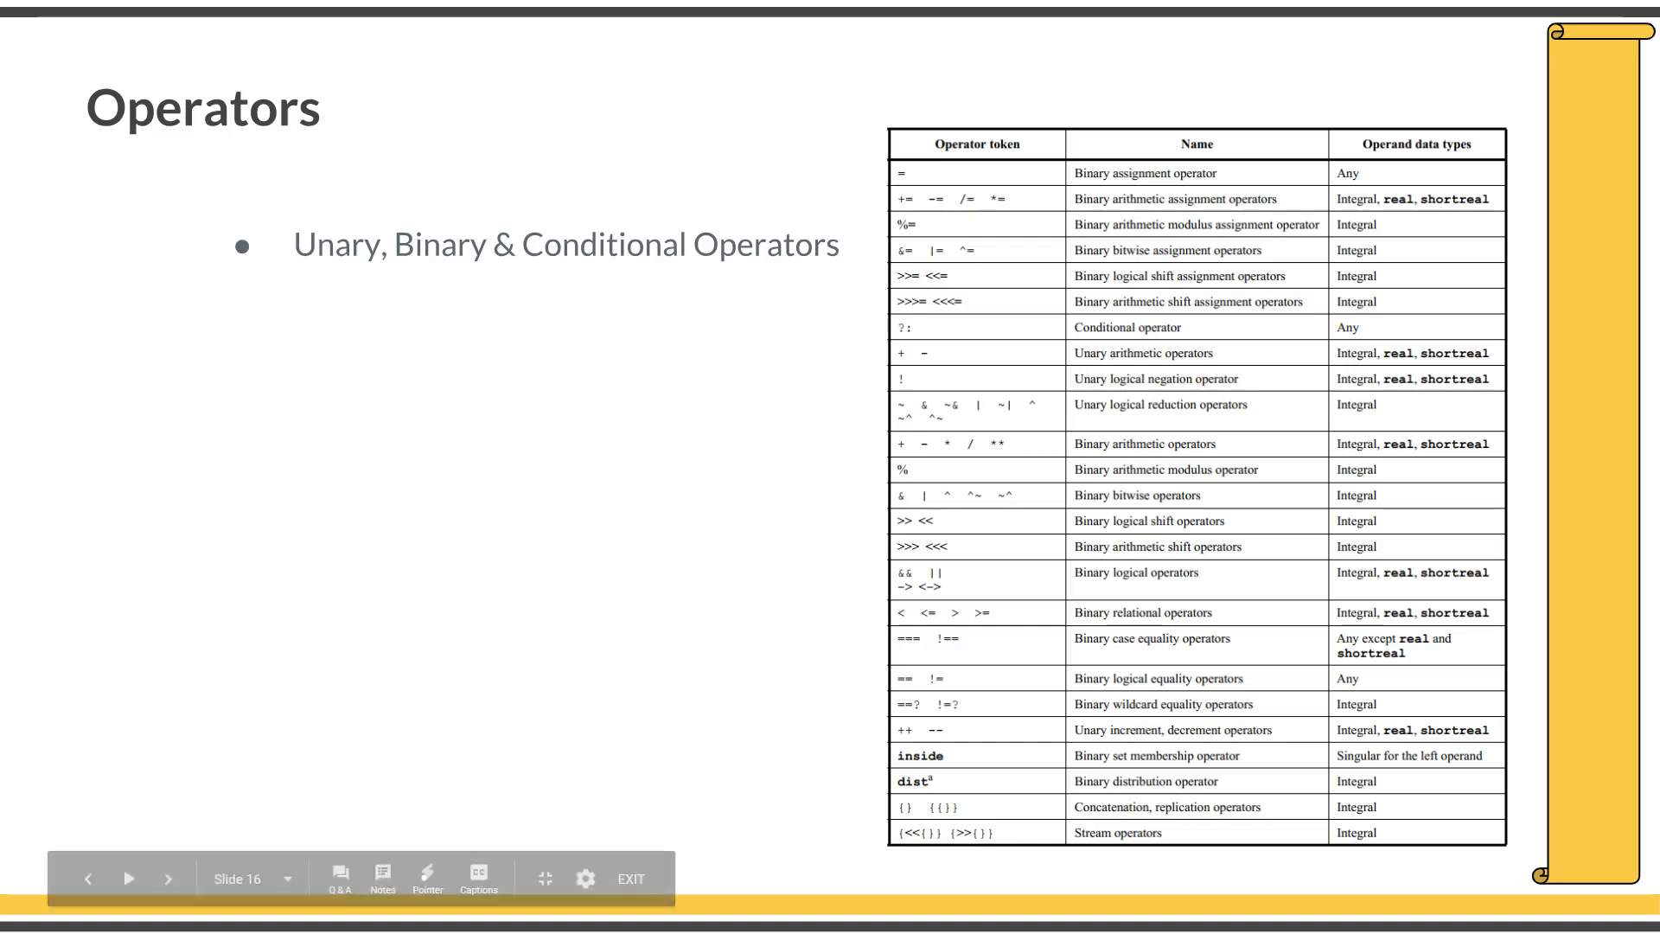
mouse_move(868, 160)
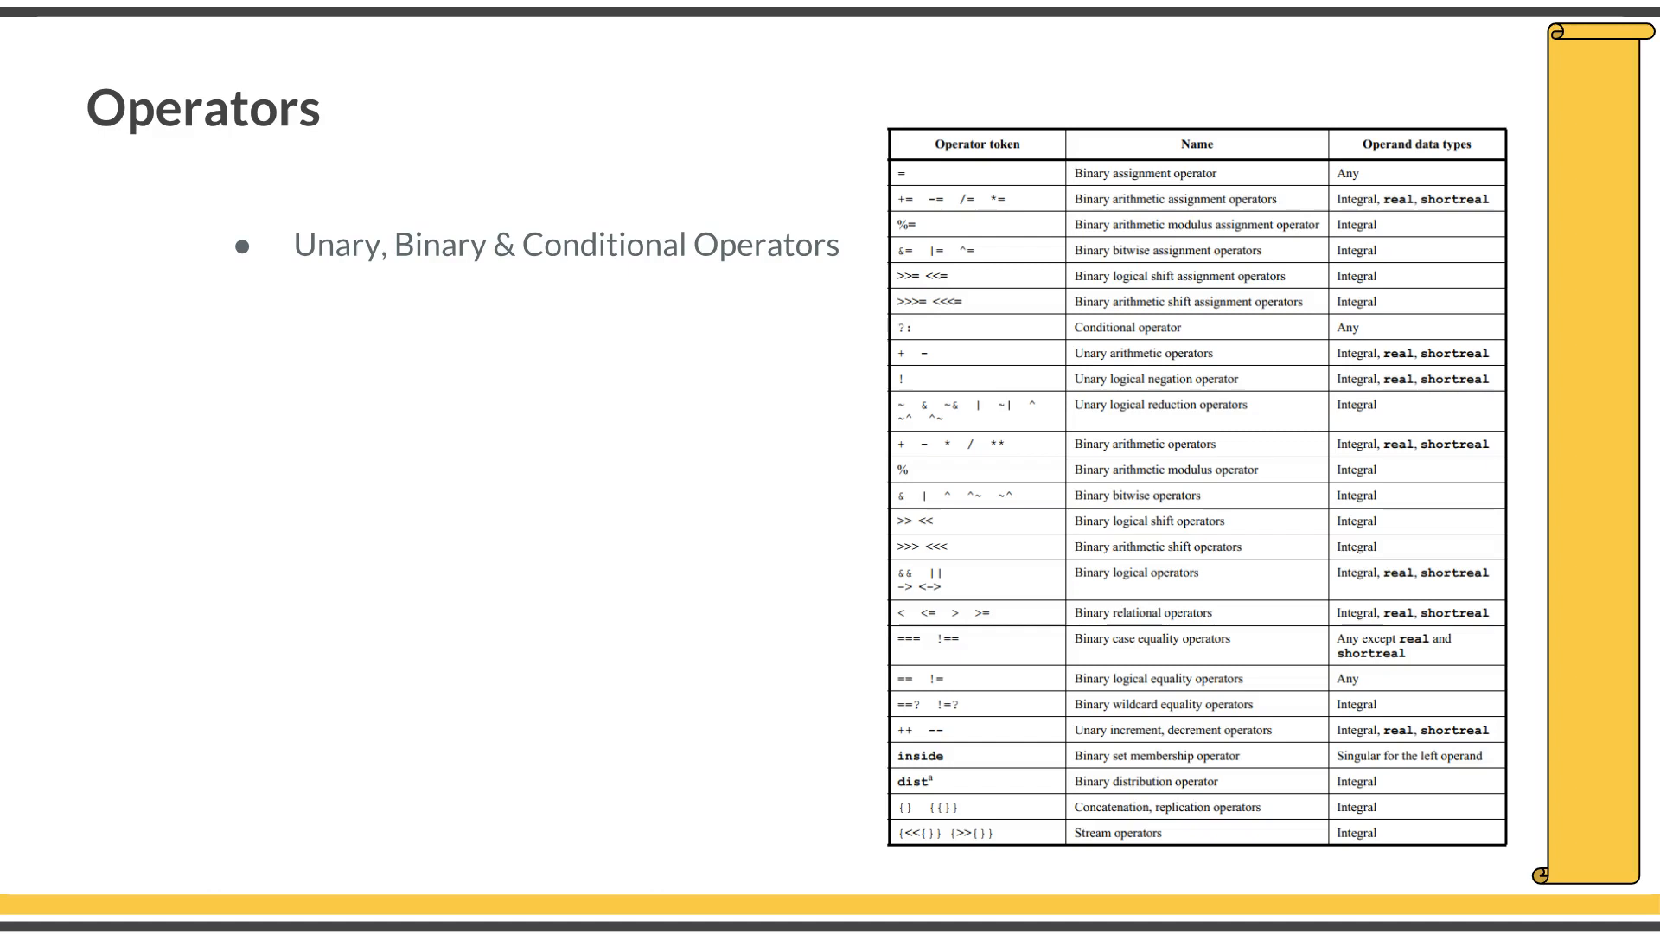
mouse_move(710, 405)
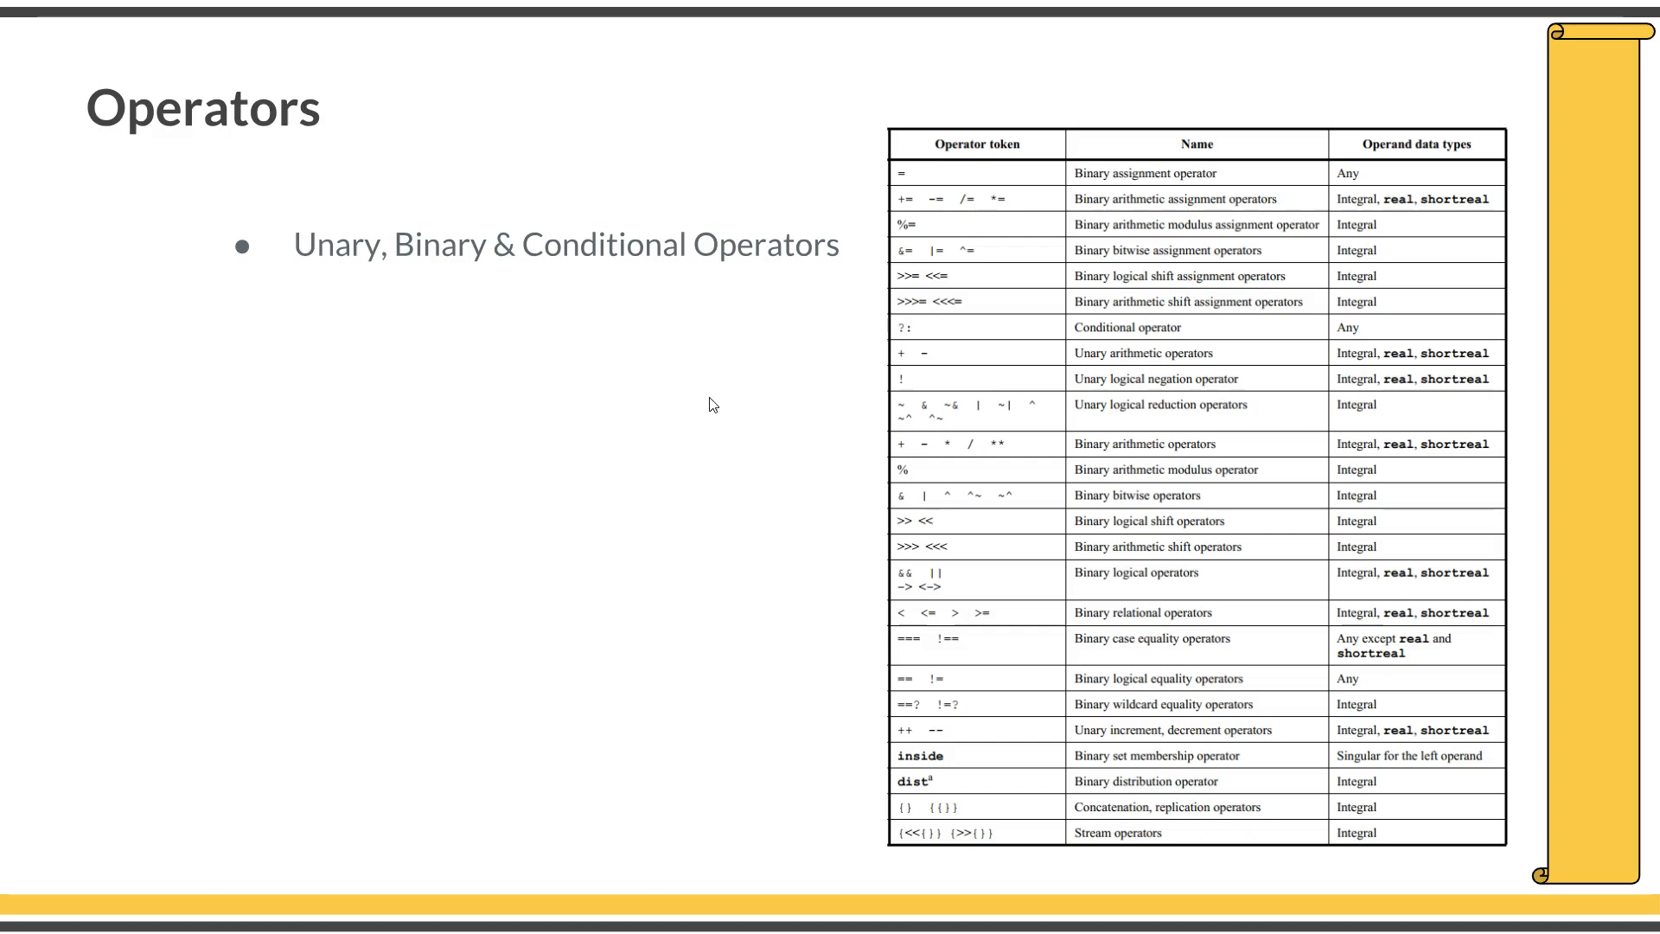